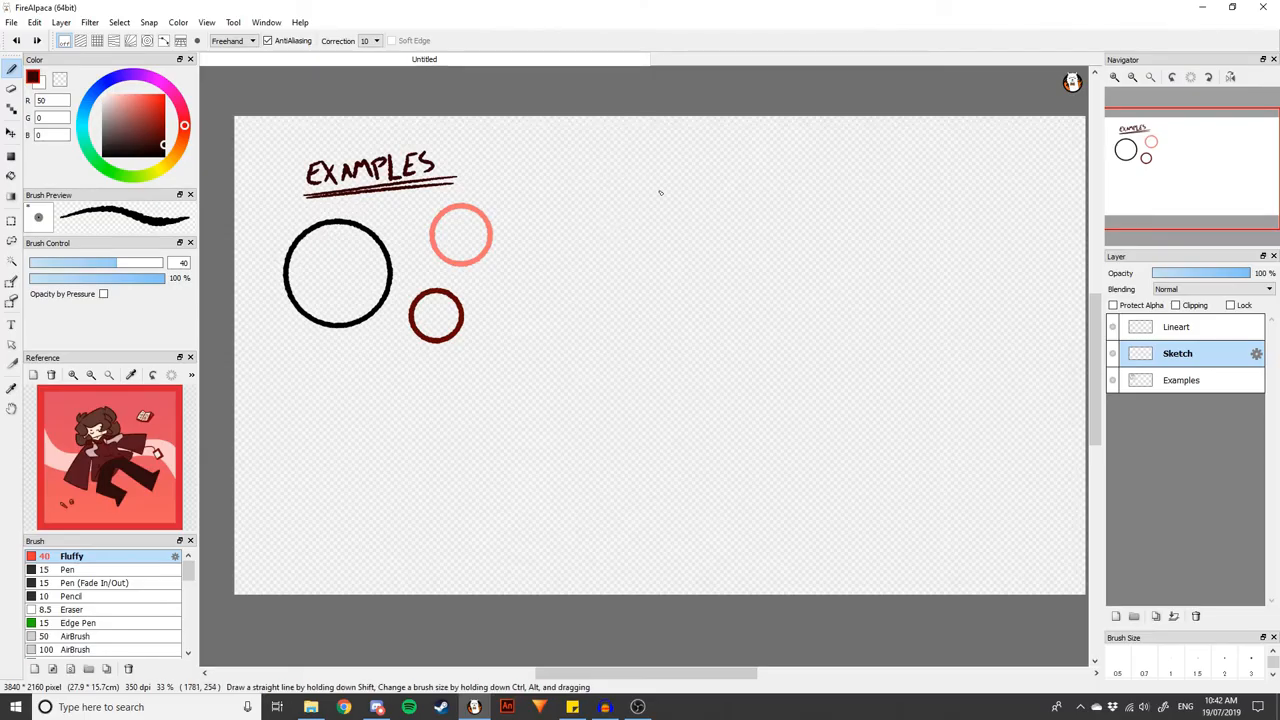
mouse_move(616, 268)
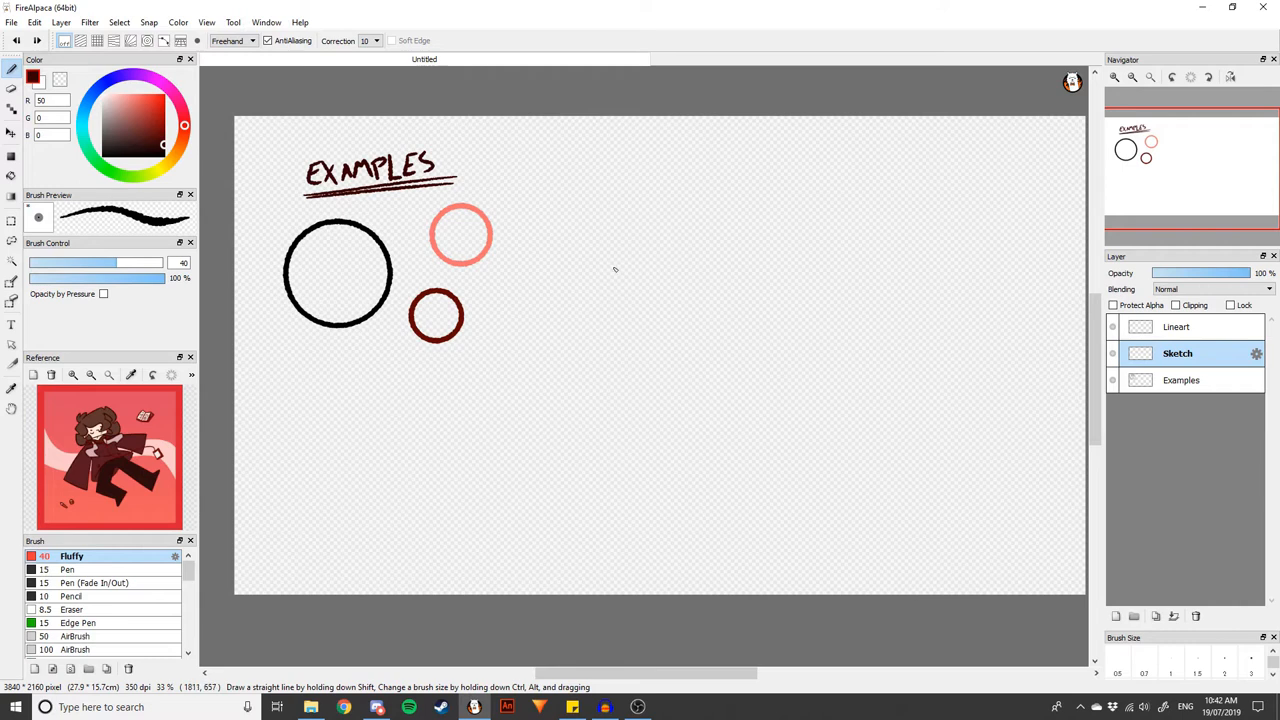
mouse_move(544, 184)
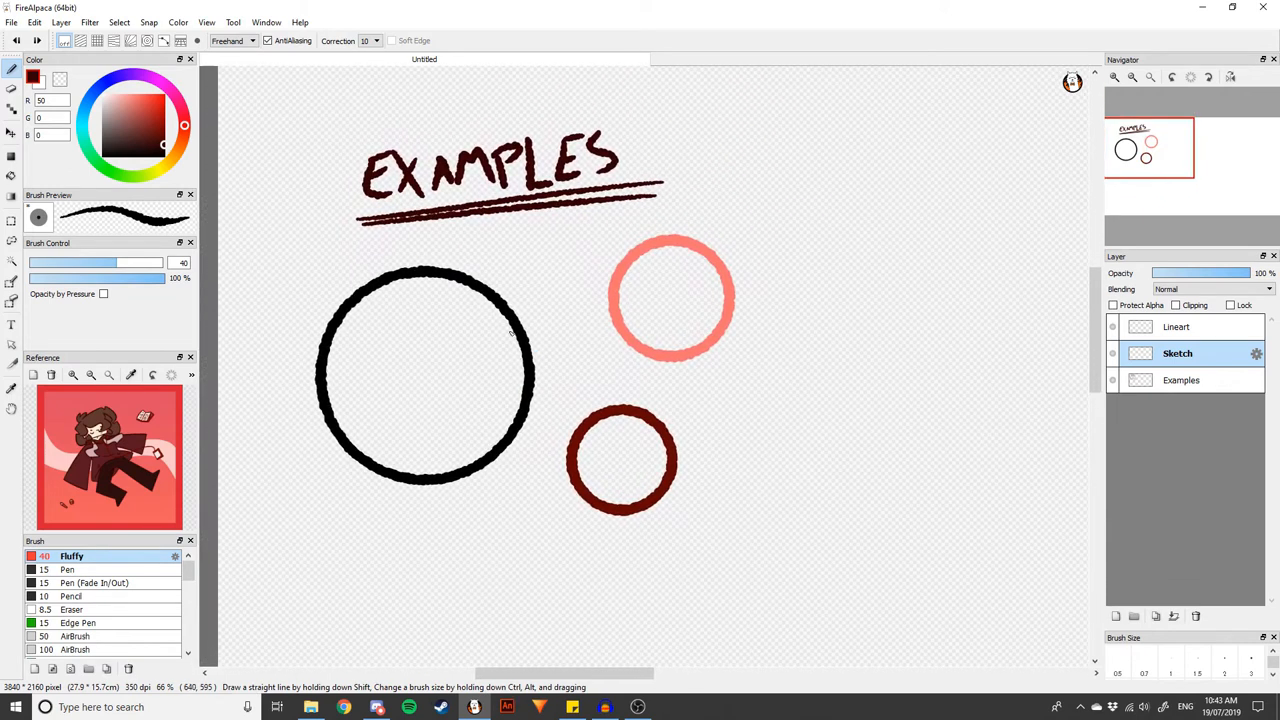
mouse_move(512, 380)
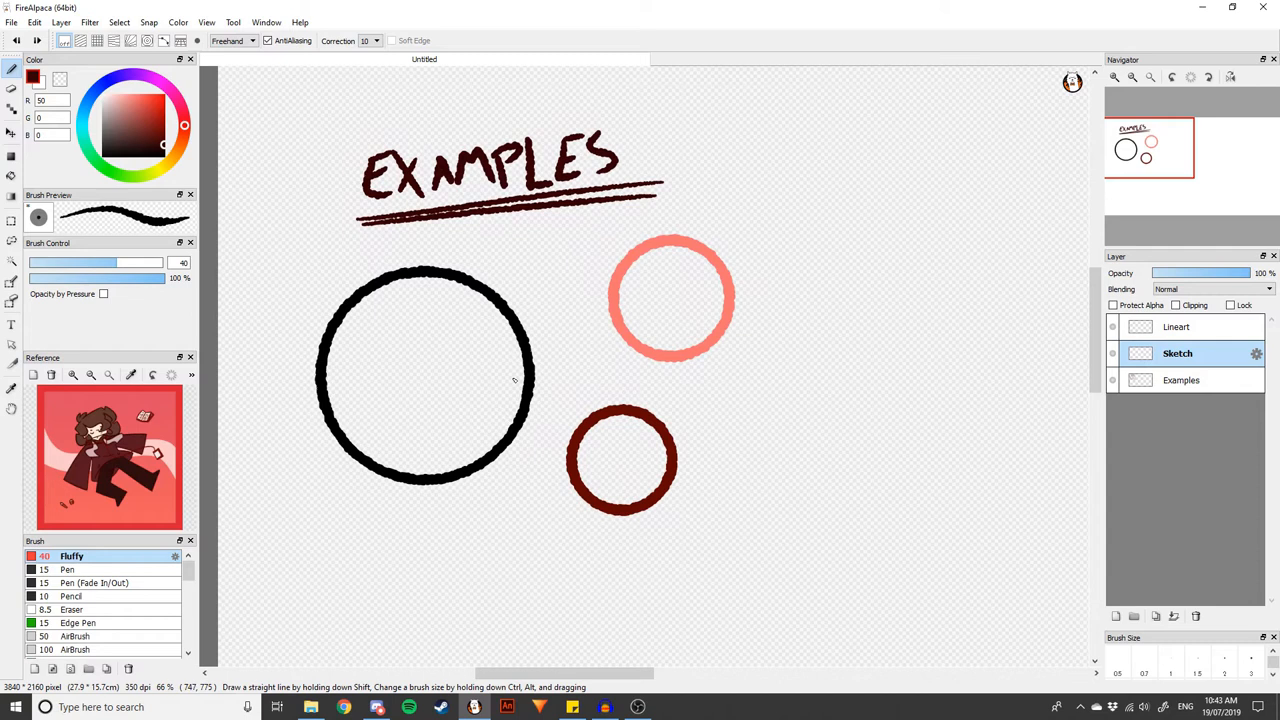
mouse_move(370, 348)
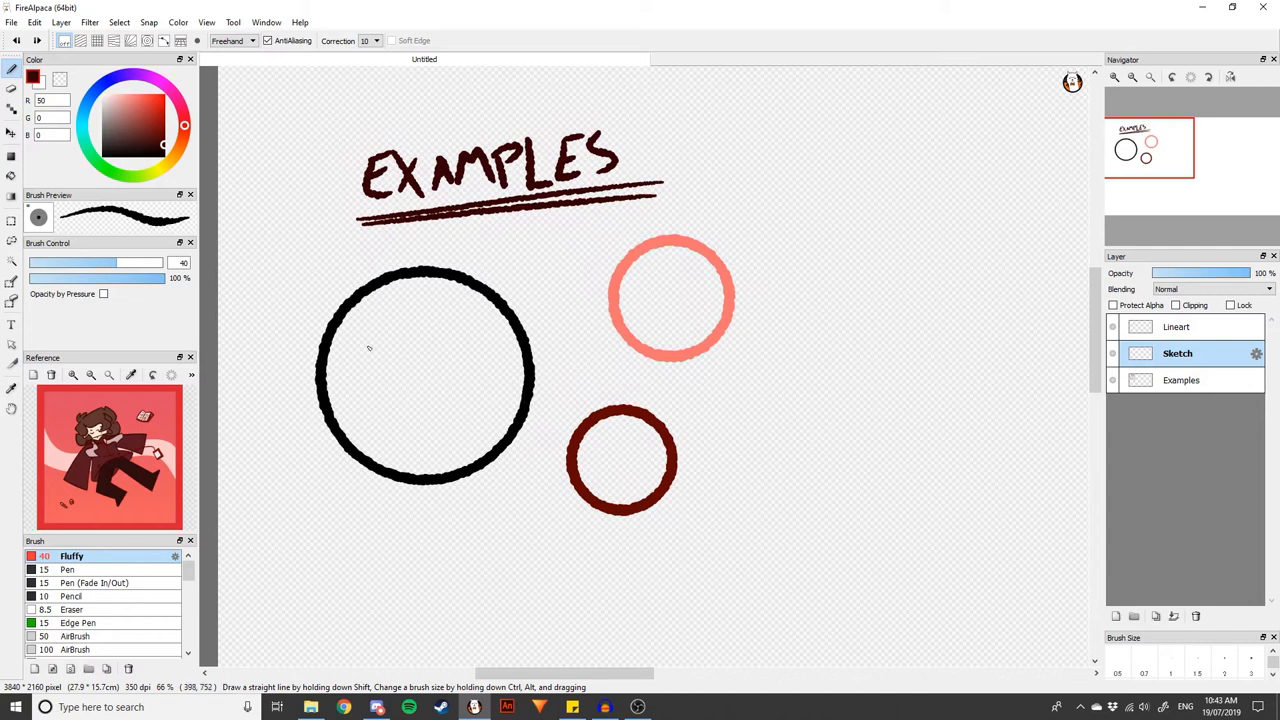
mouse_move(448, 292)
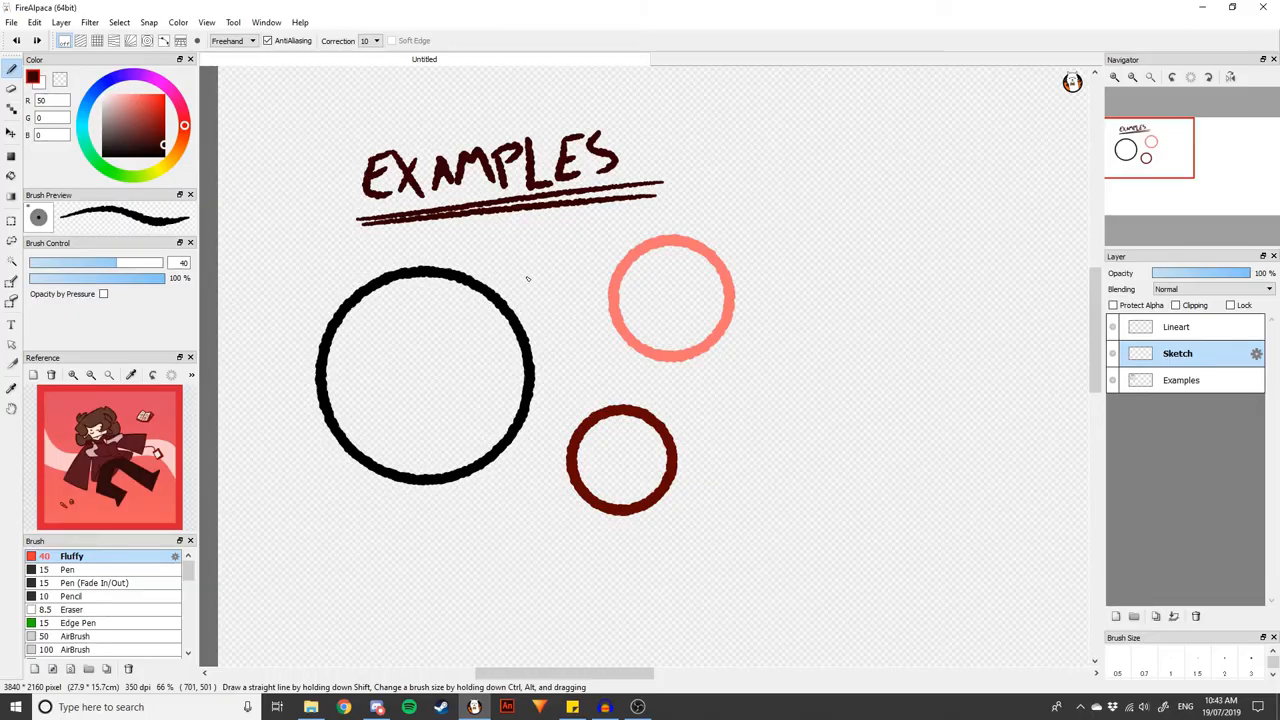
mouse_move(612, 348)
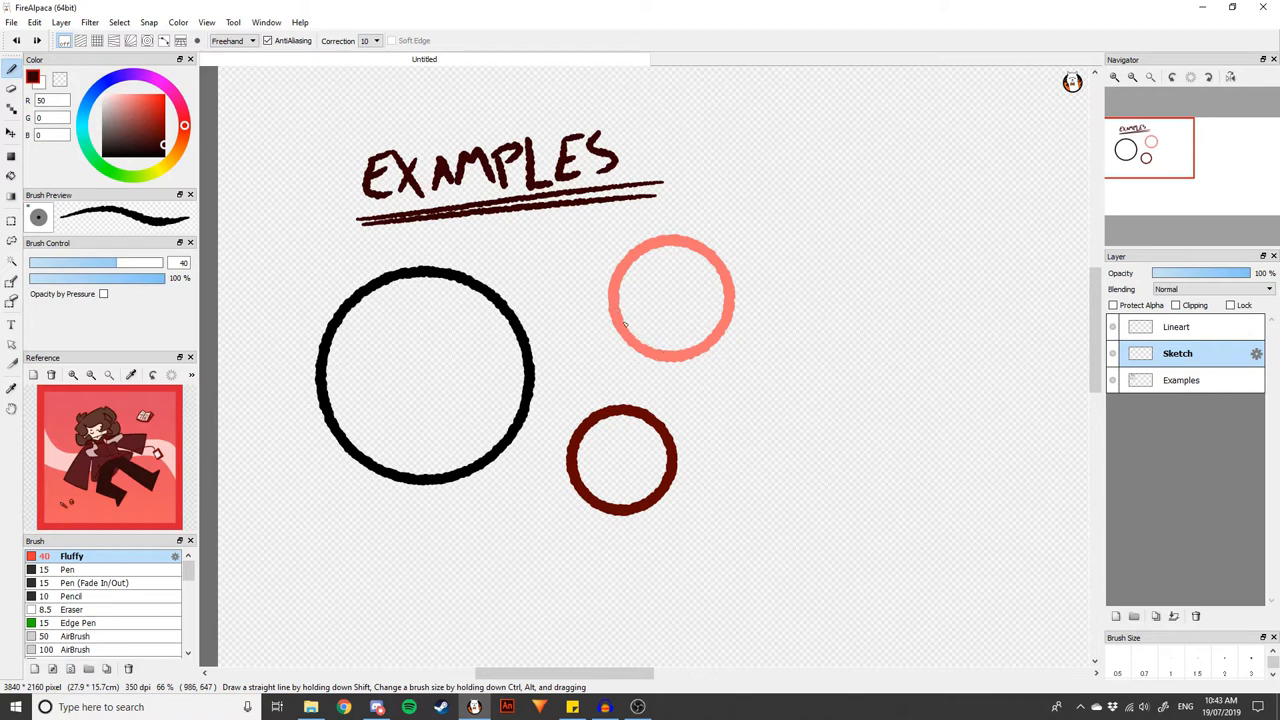
mouse_move(710, 296)
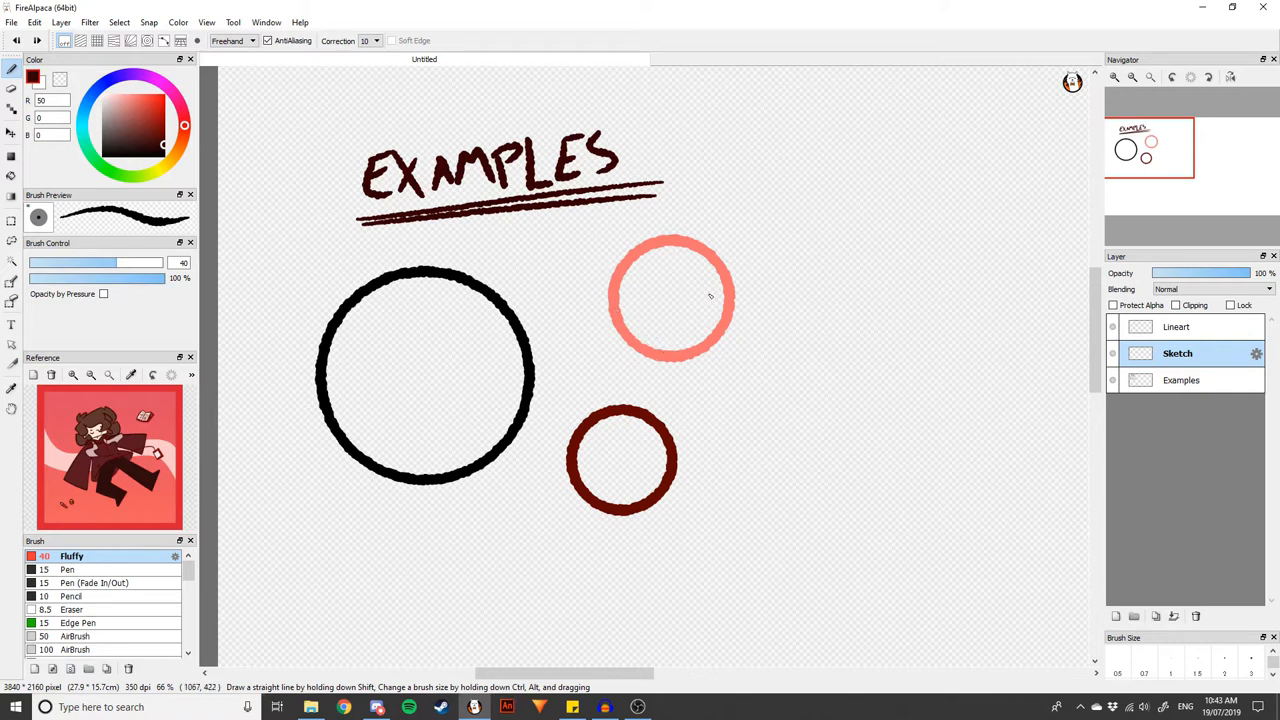
mouse_move(494, 354)
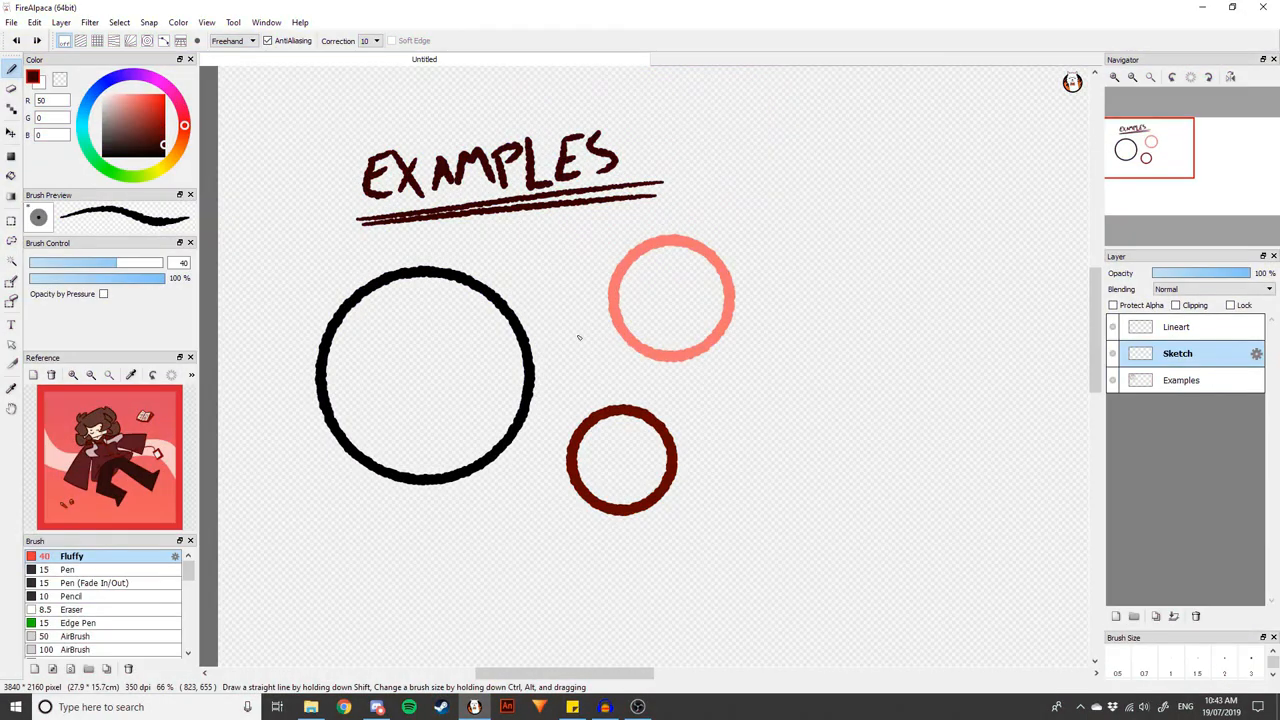
mouse_move(558, 296)
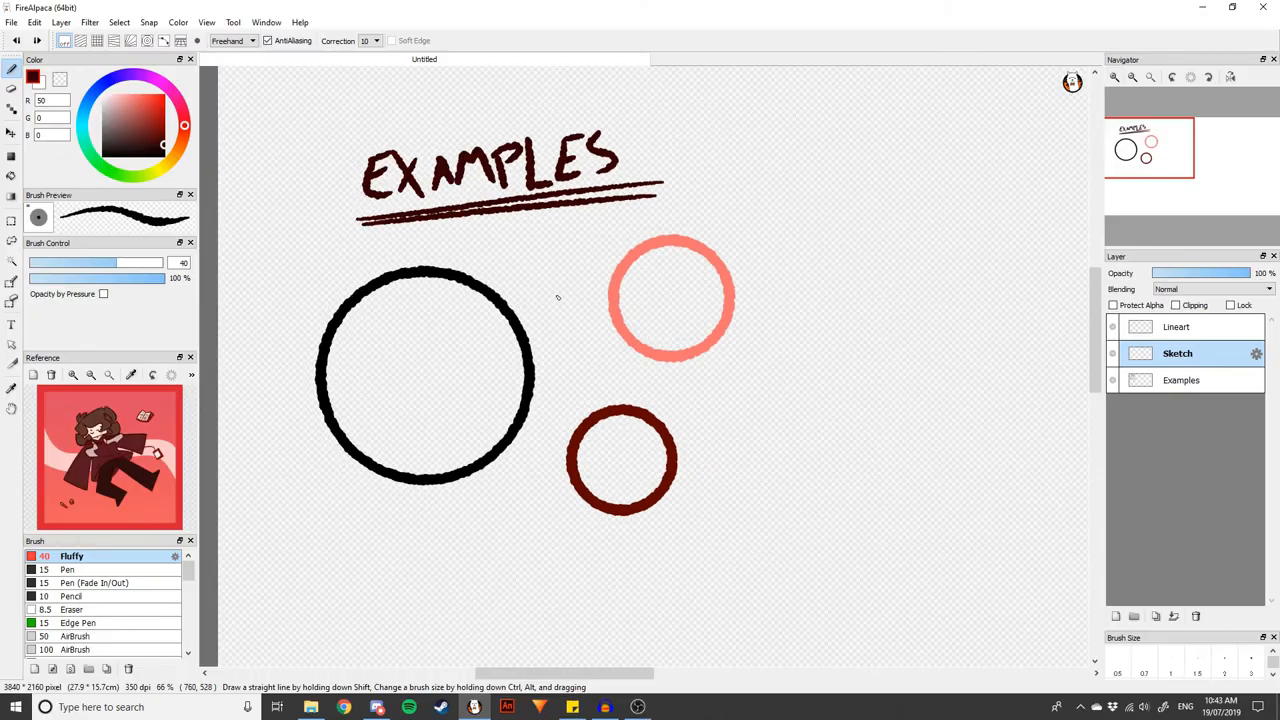
- Make the Sketch layer the active drawing layer with the Pencil brush
left_click(1232, 8)
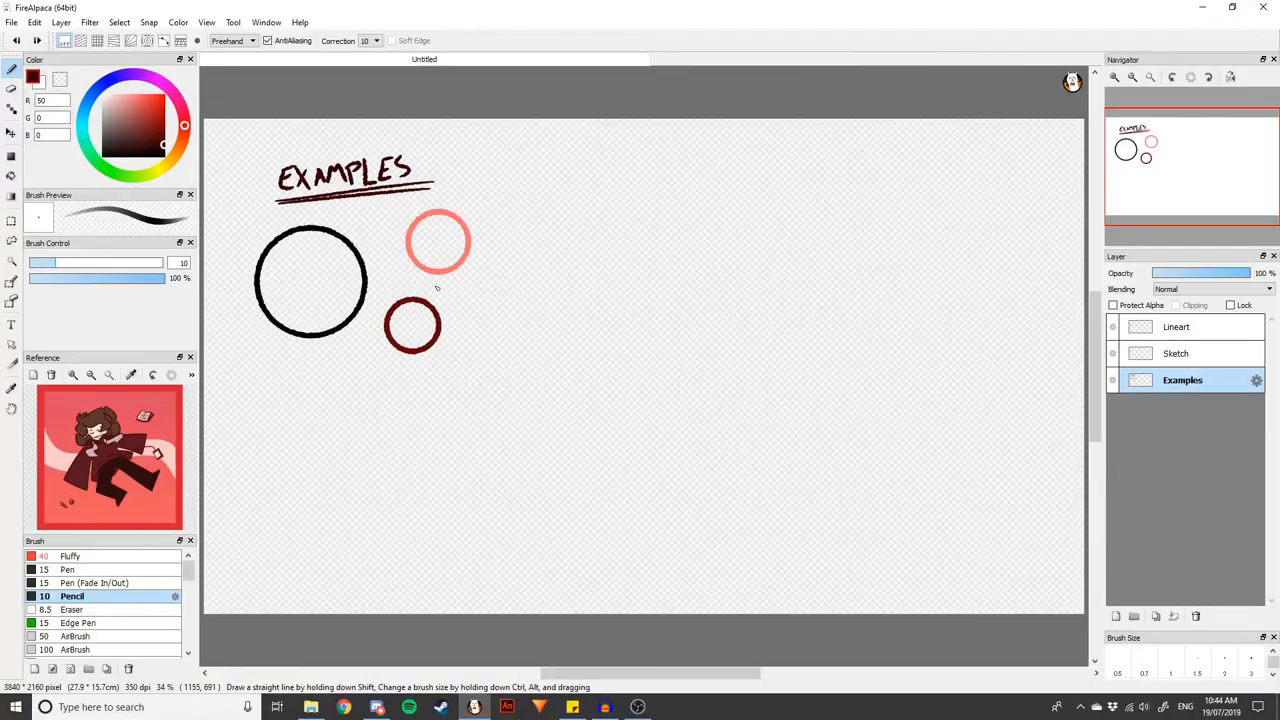
mouse_move(540, 244)
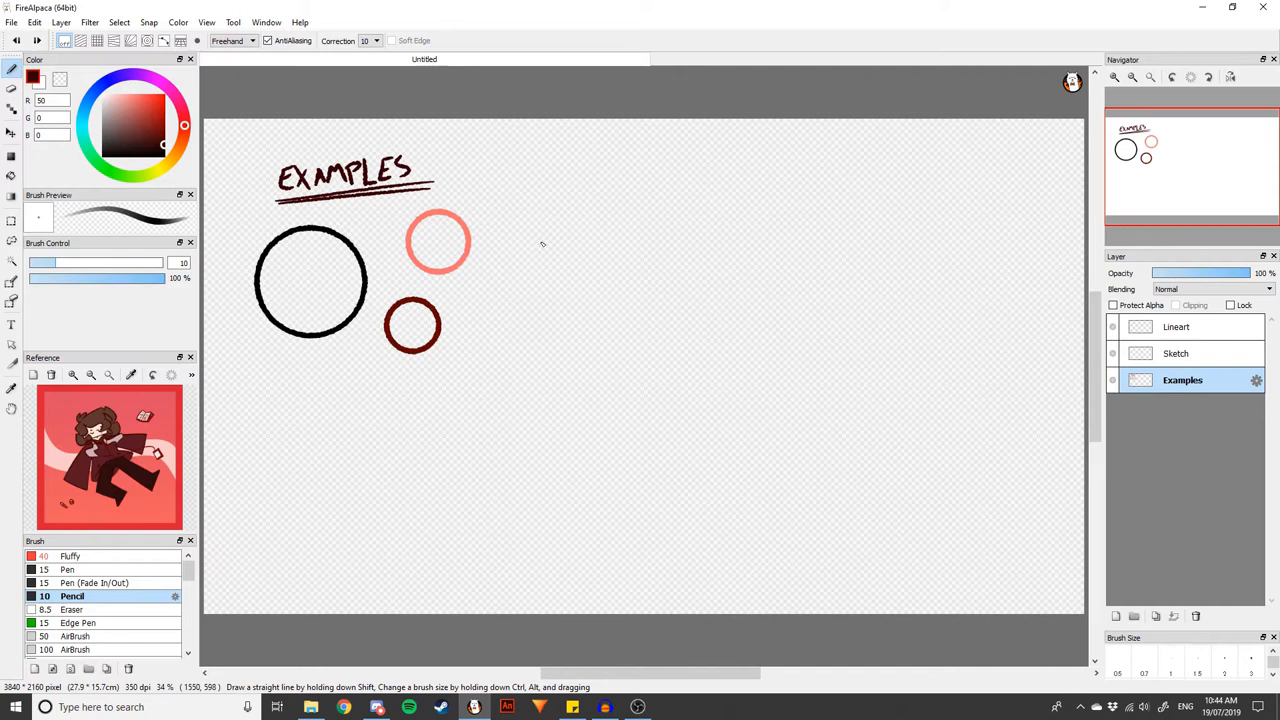
mouse_move(496, 336)
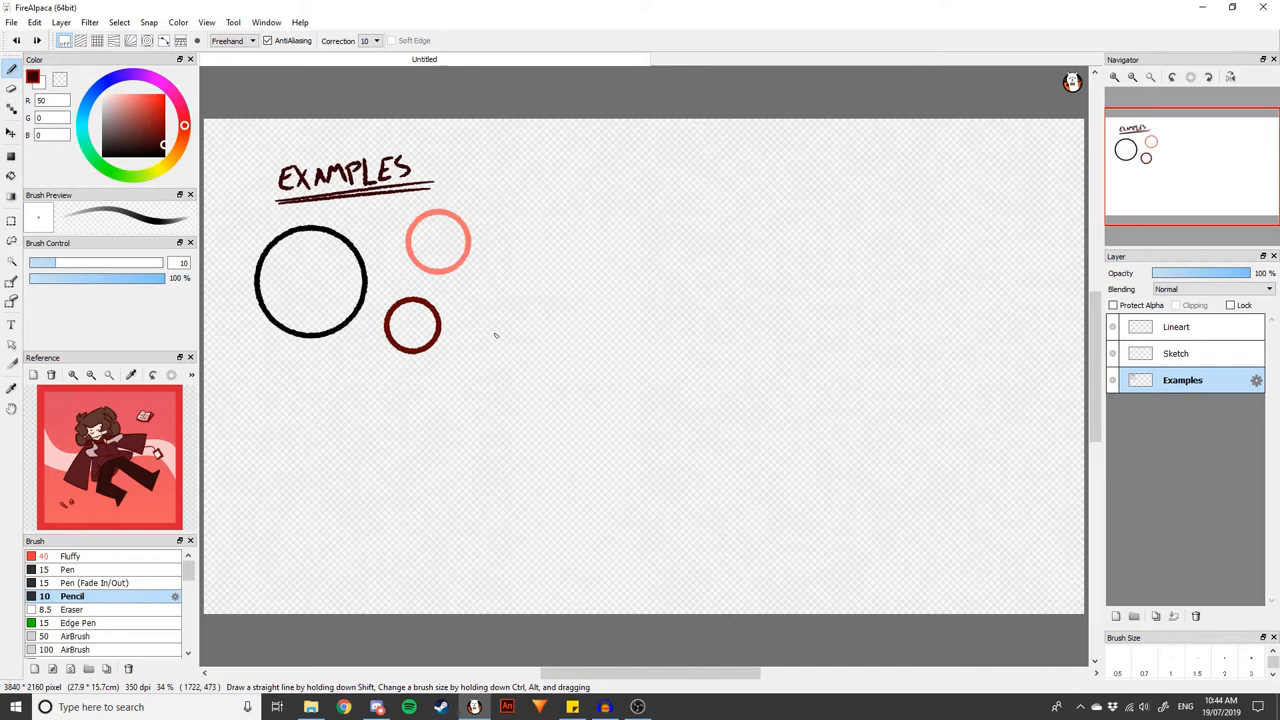
left_click(1176, 352)
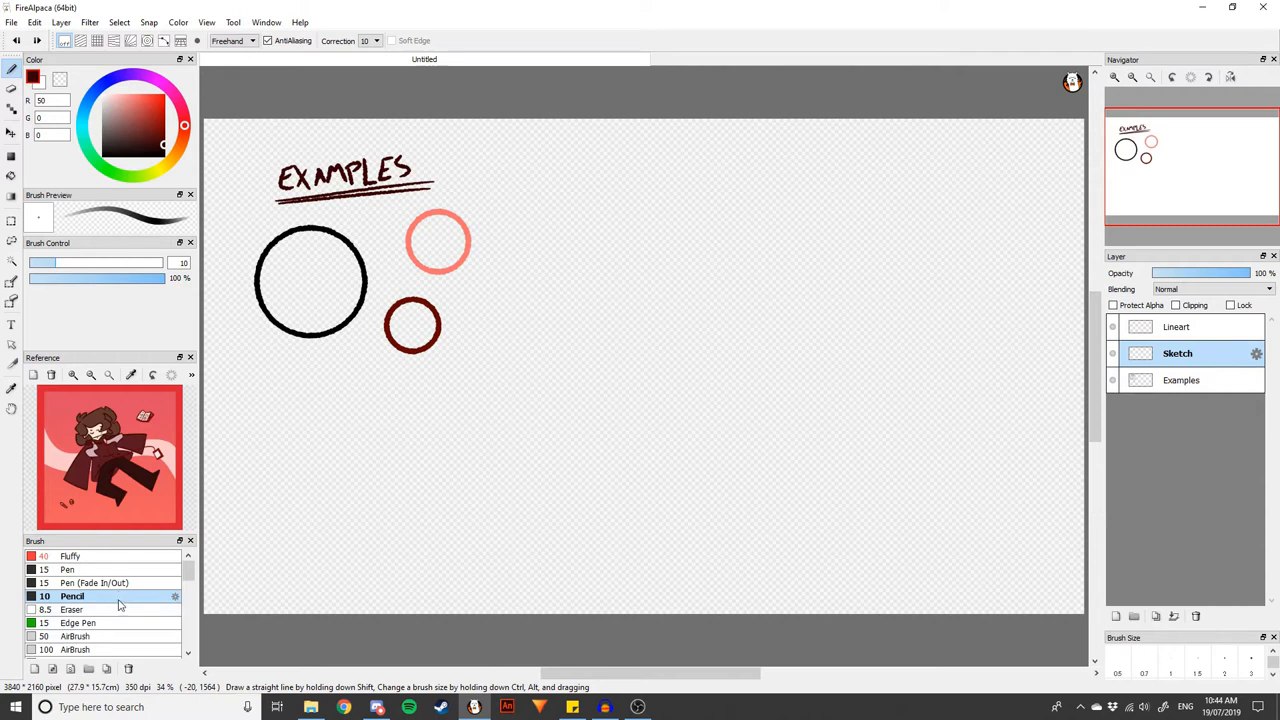
mouse_move(610, 344)
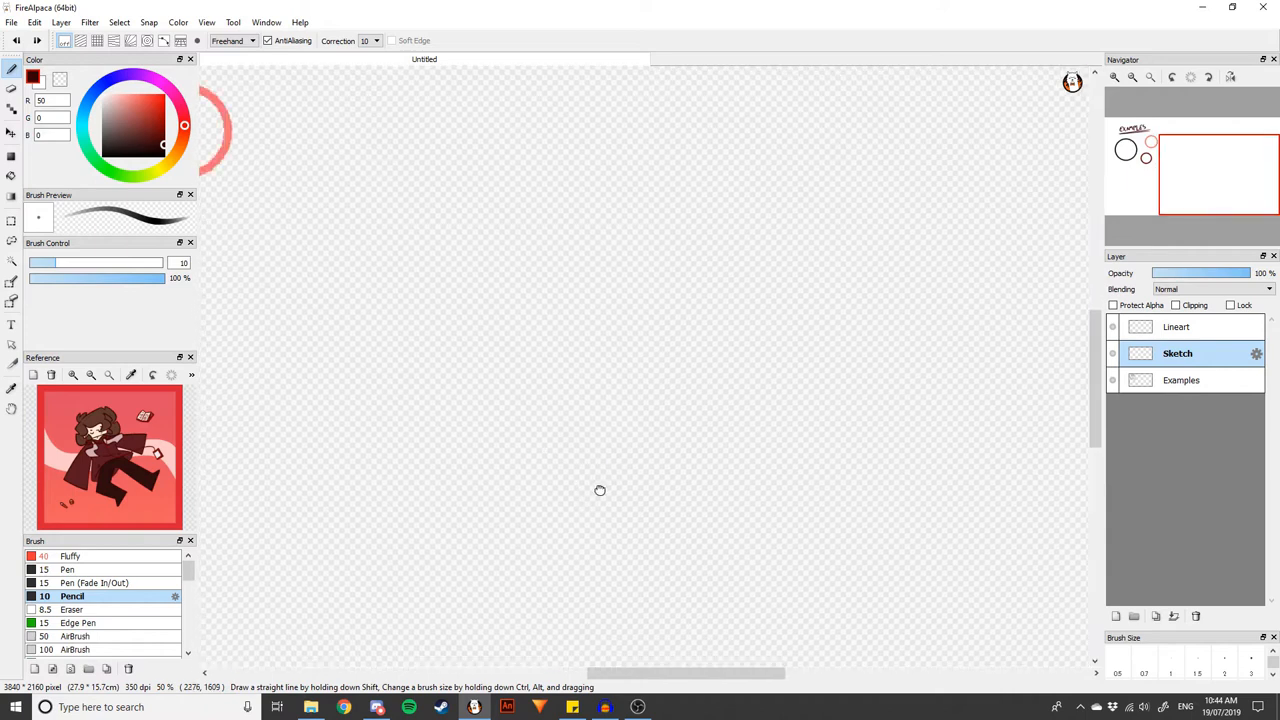
- Sketch a rough circle in the canvas centre, confirm its Free Transform, and retrace it with loose pencil loops
left_click_drag(516, 414, 596, 490)
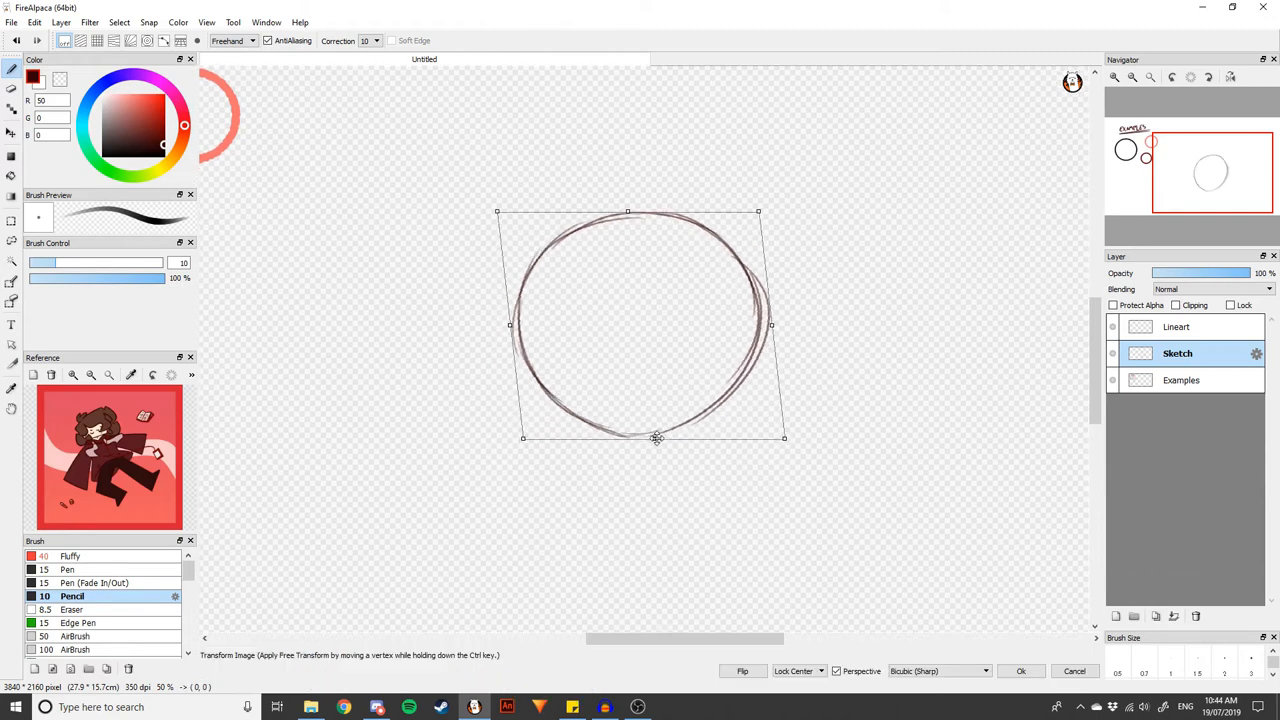
left_click(1020, 672)
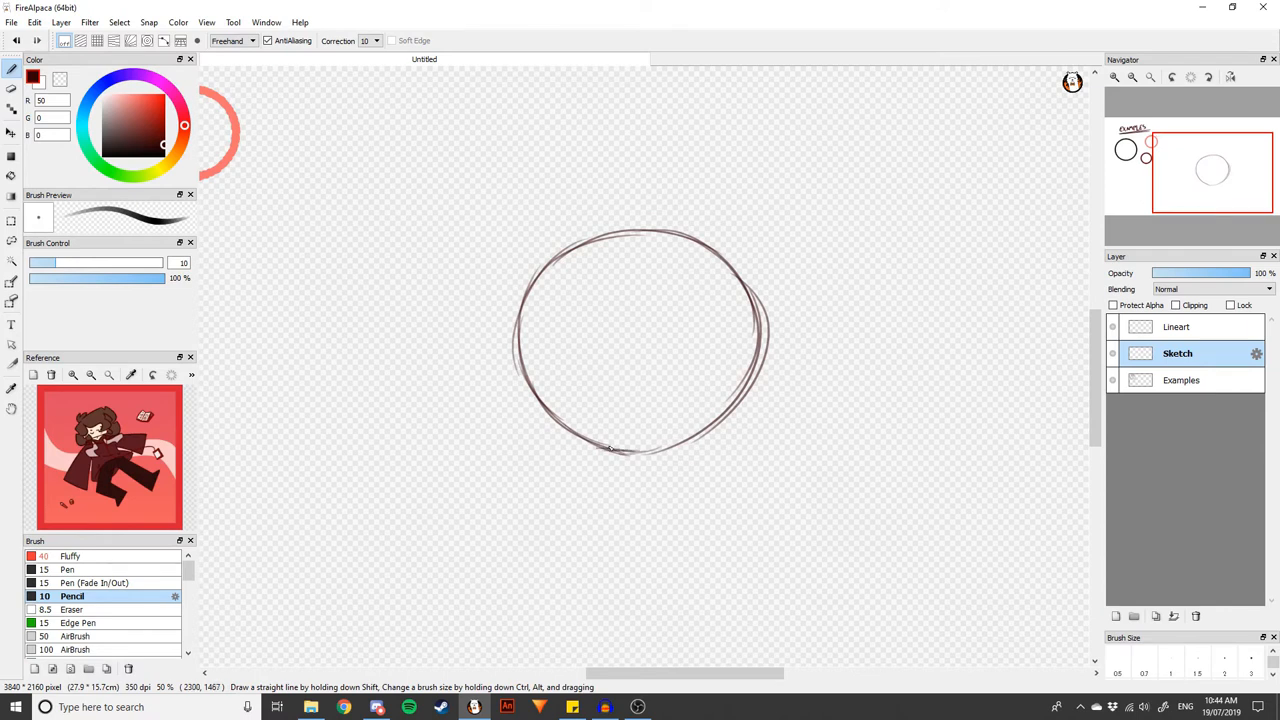
left_click_drag(610, 448, 684, 436)
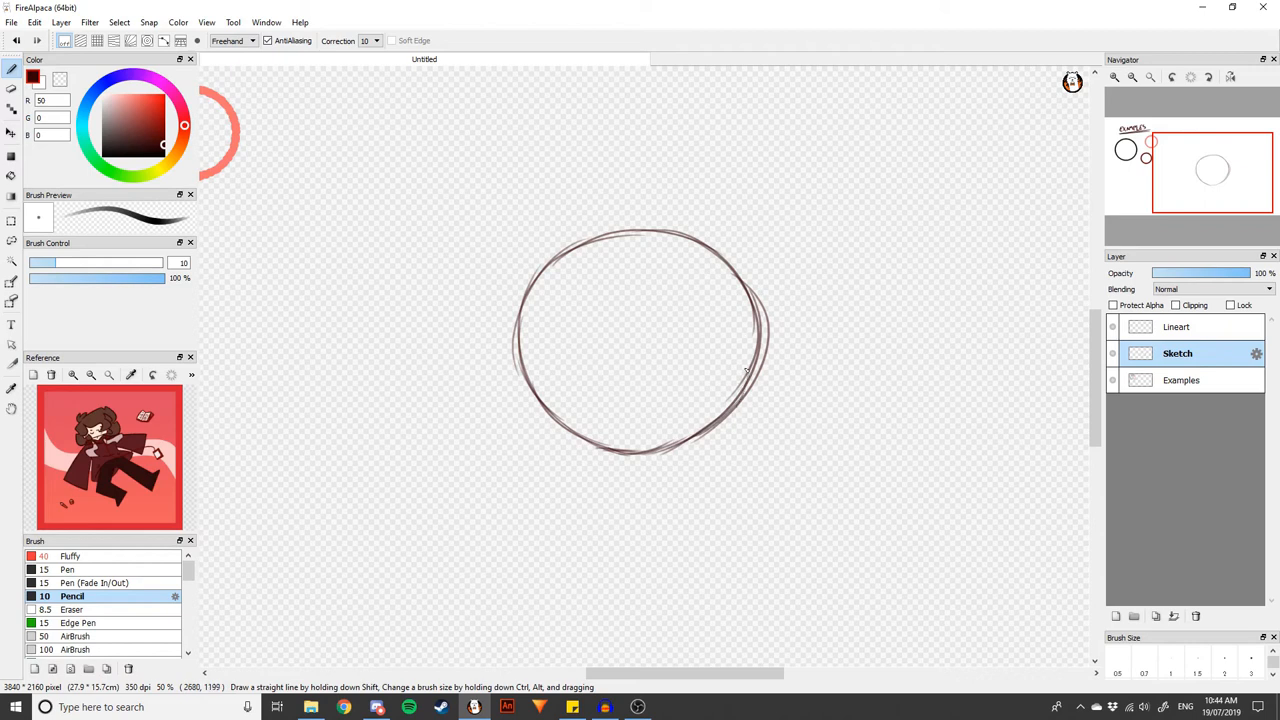
left_click_drag(730, 270, 744, 400)
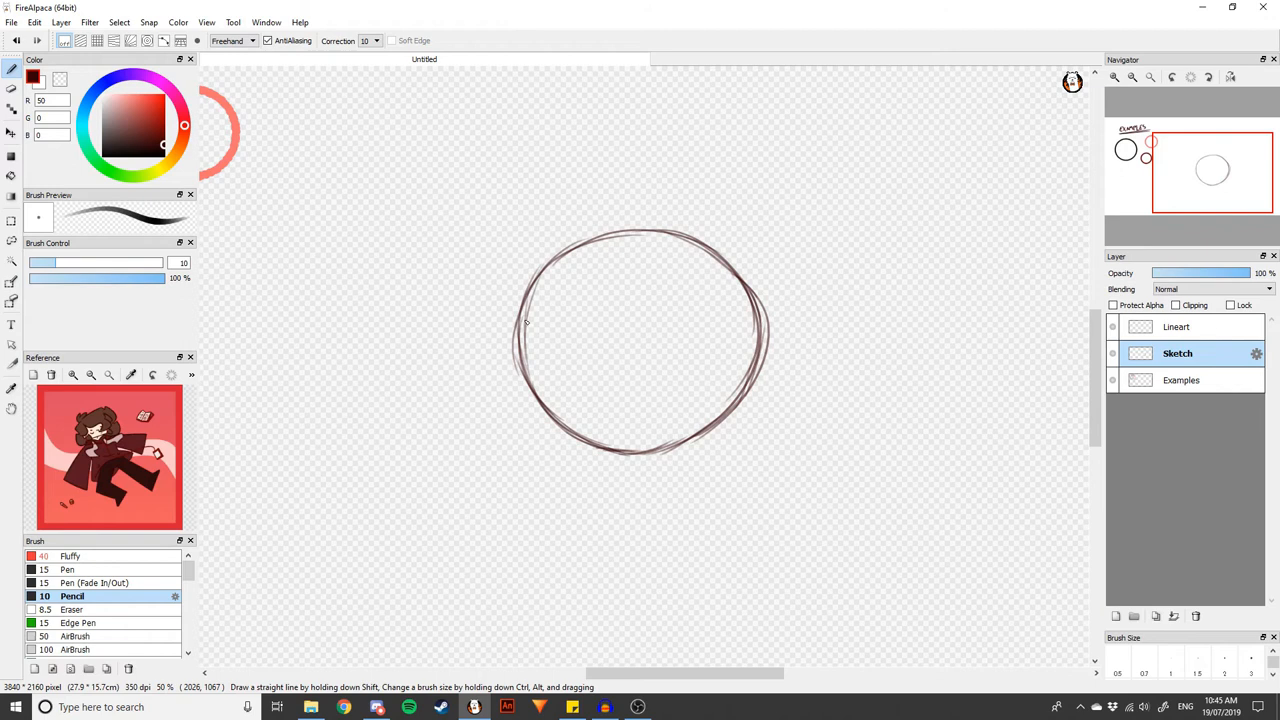
left_click_drag(528, 320, 640, 230)
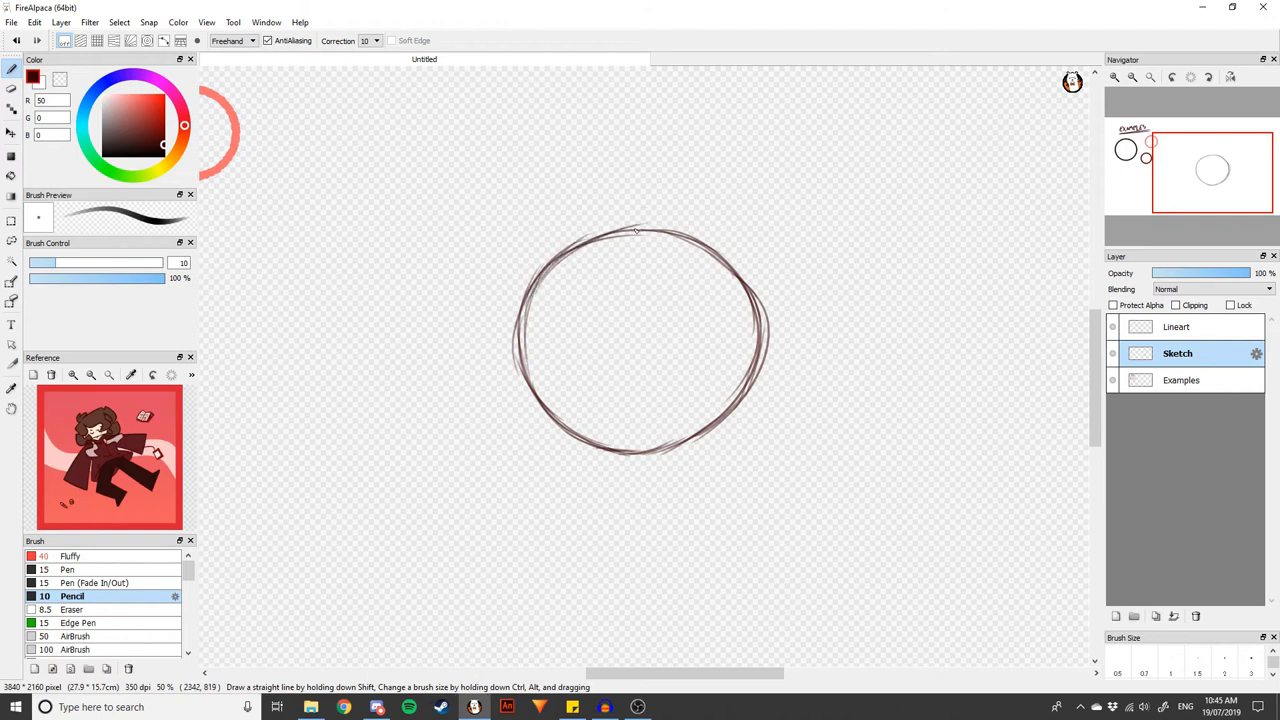
left_click_drag(620, 224, 716, 264)
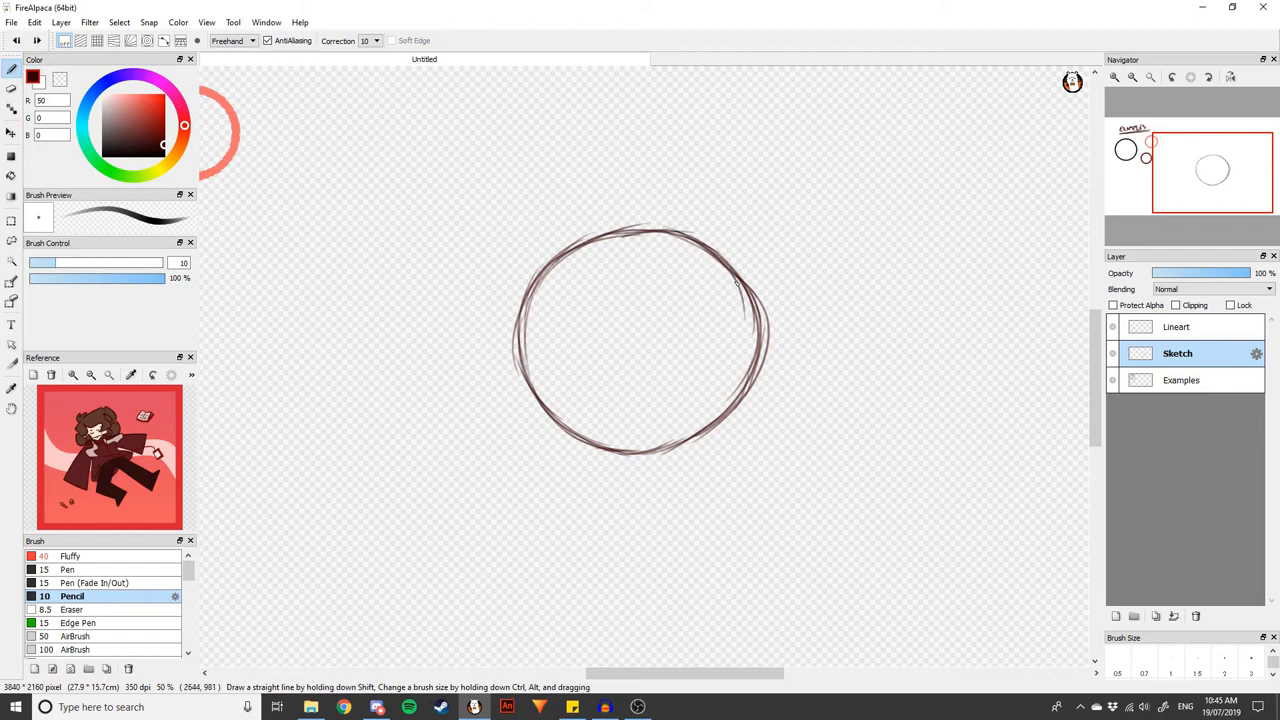
left_click_drag(744, 290, 740, 376)
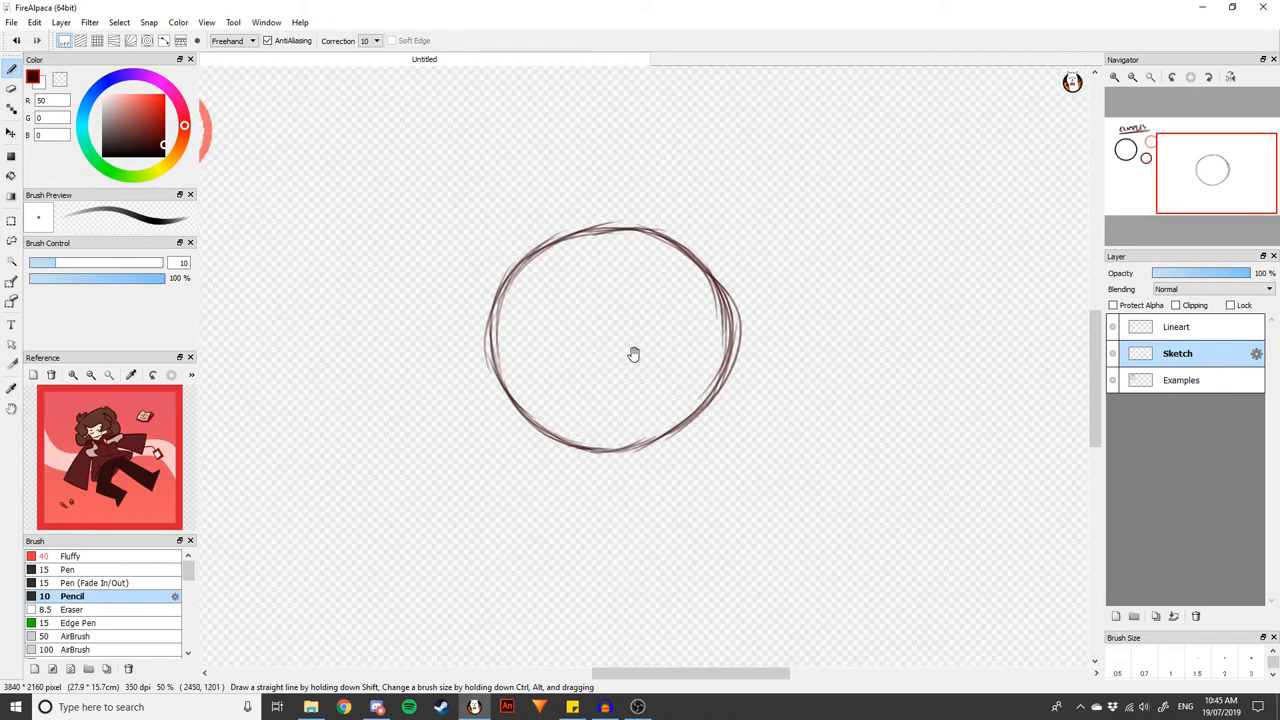
mouse_move(608, 440)
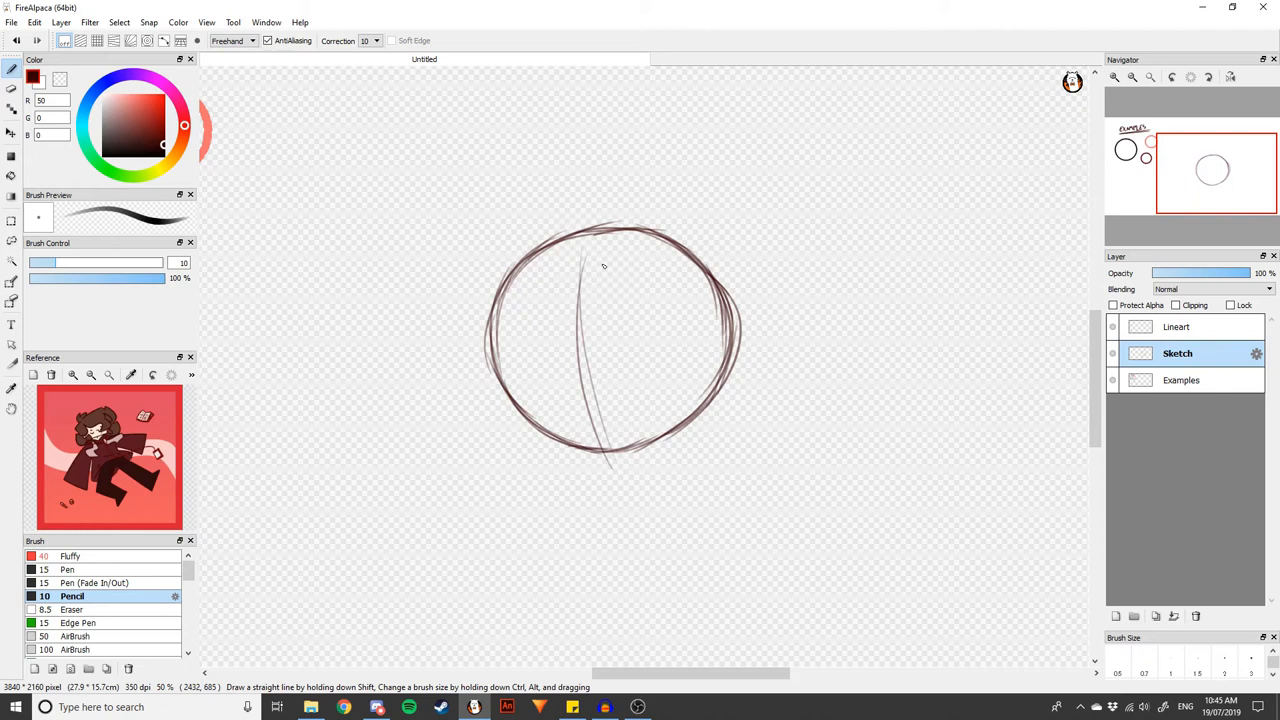
- Add a curved guide line inside the circle and make Lineart the active layer
left_click_drag(484, 384, 700, 350)
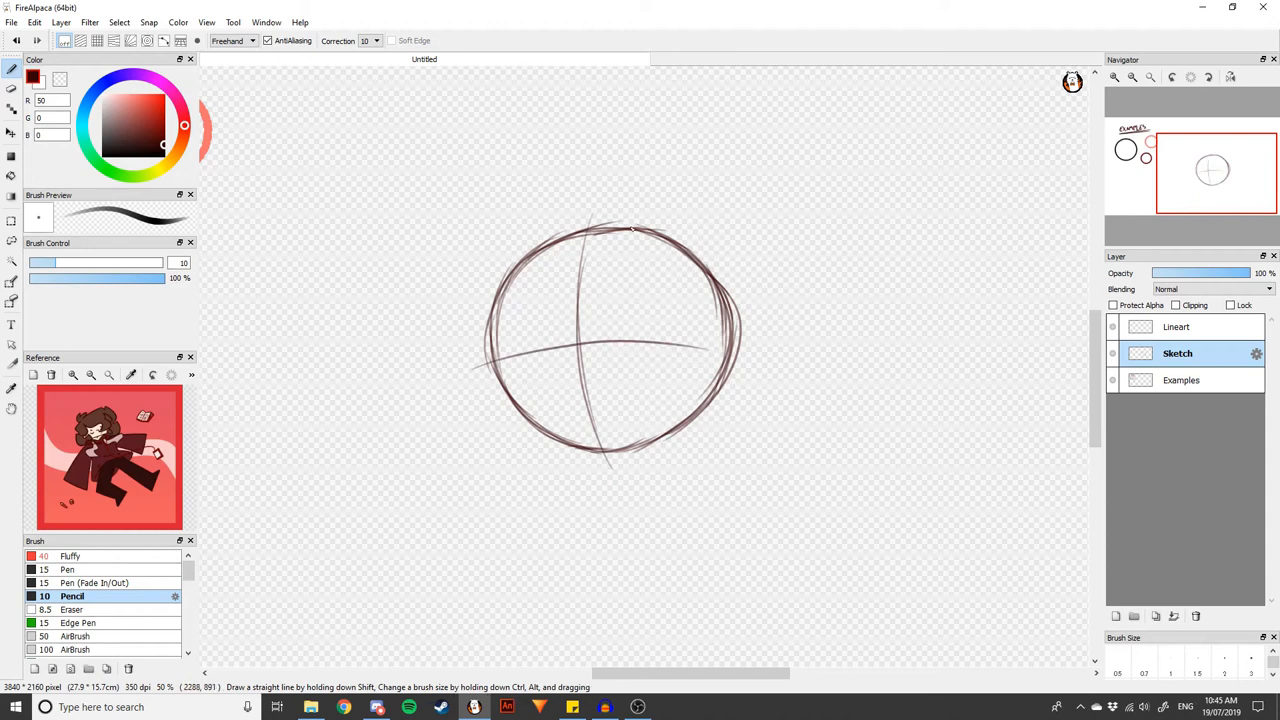
mouse_move(830, 312)
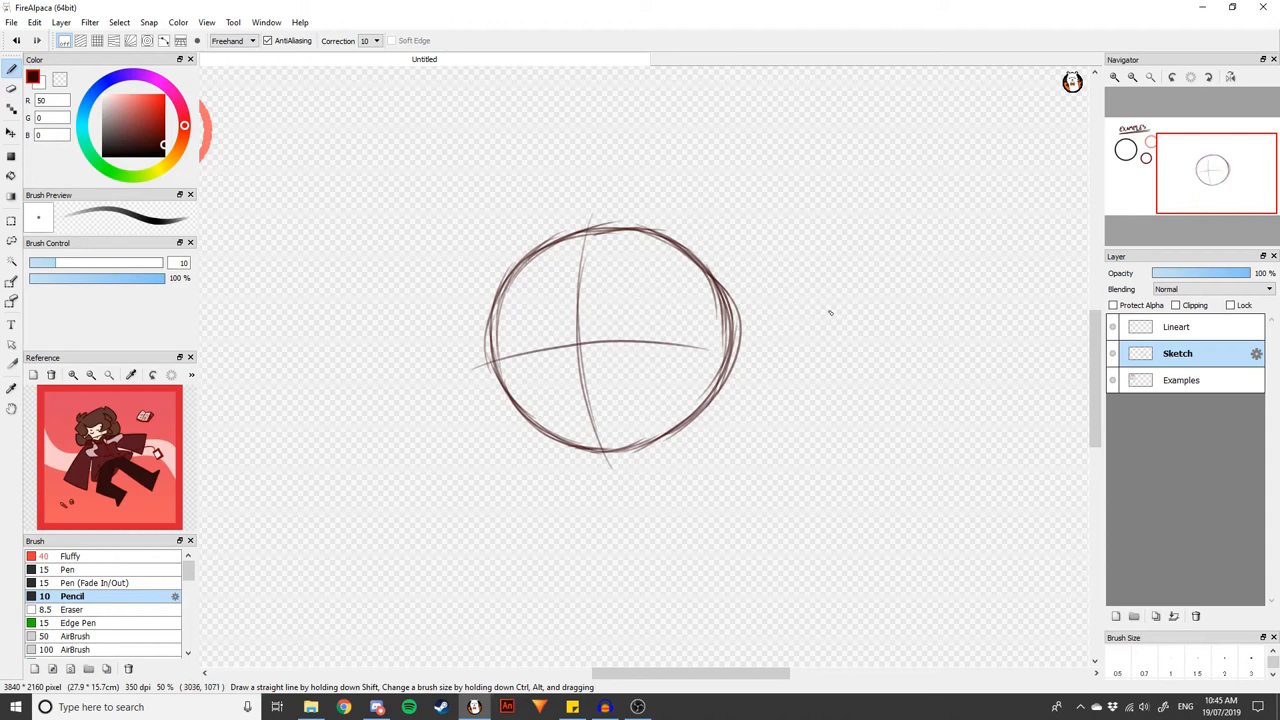
left_click(1176, 326)
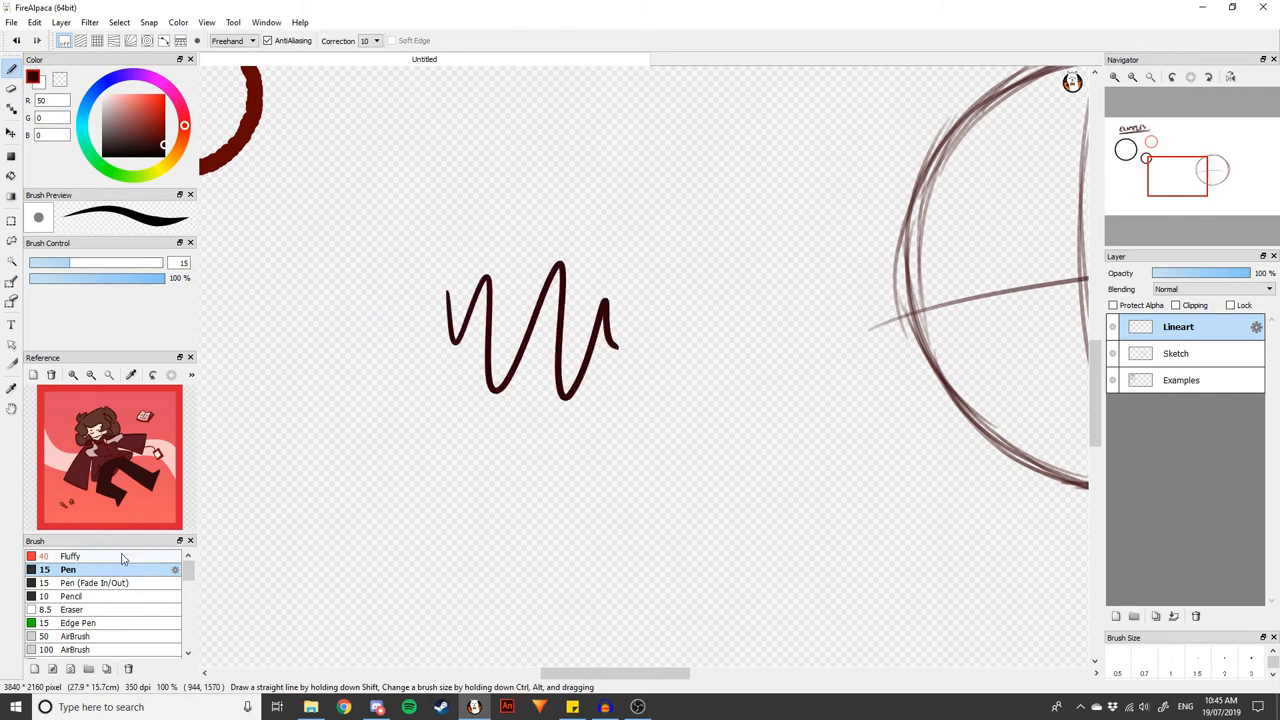
- Switch to the Fluffy brush and ink trial strokes along the circle's lower-left curve
left_click(70, 556)
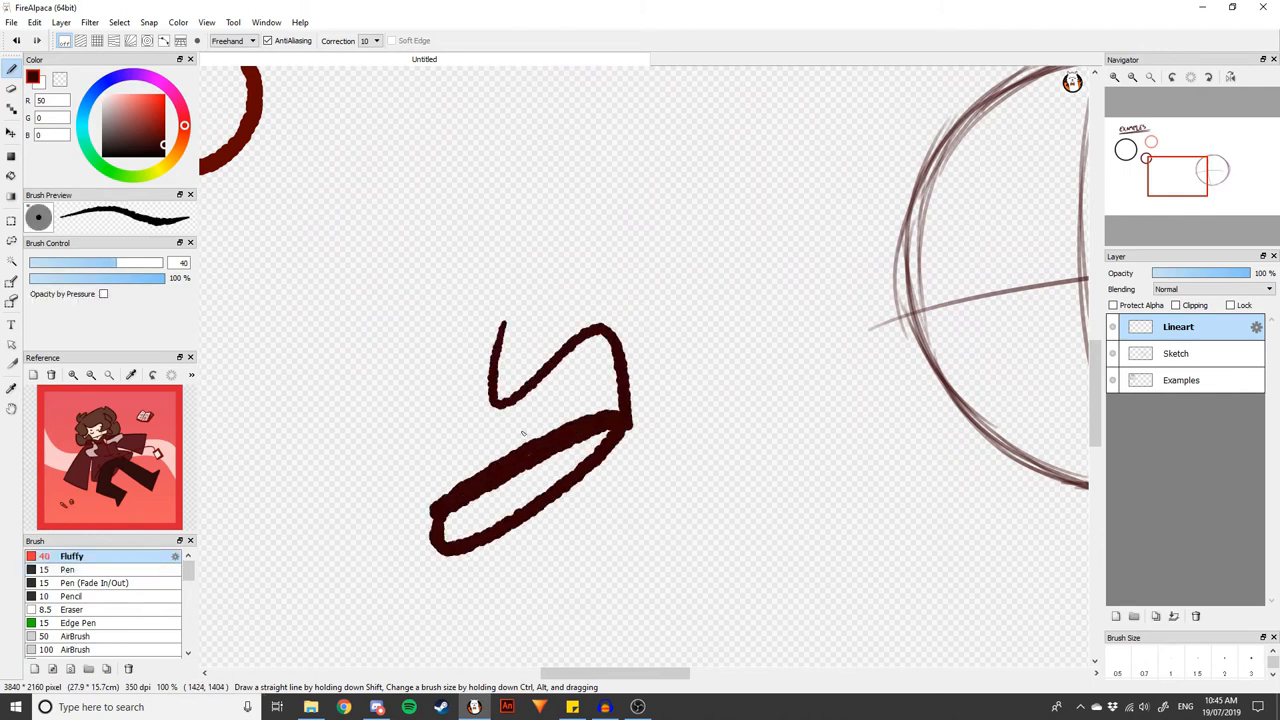
left_click_drag(530, 430, 766, 476)
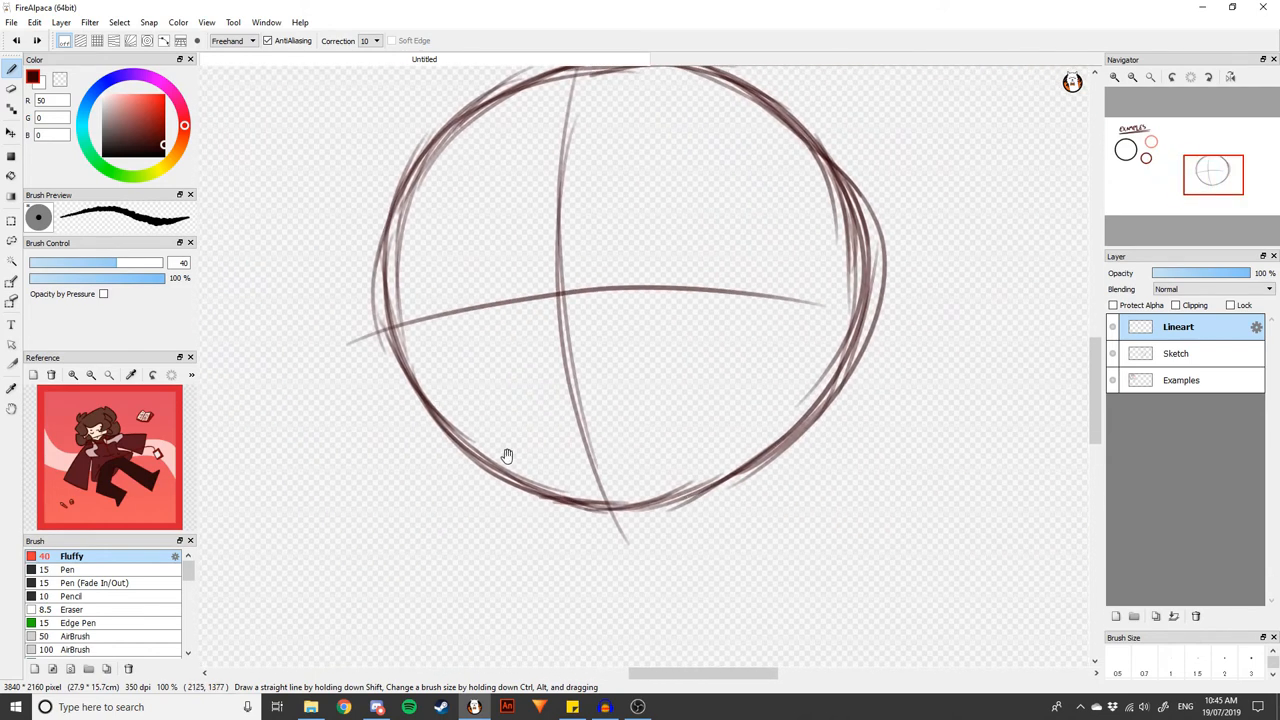
left_click_drag(508, 456, 540, 480)
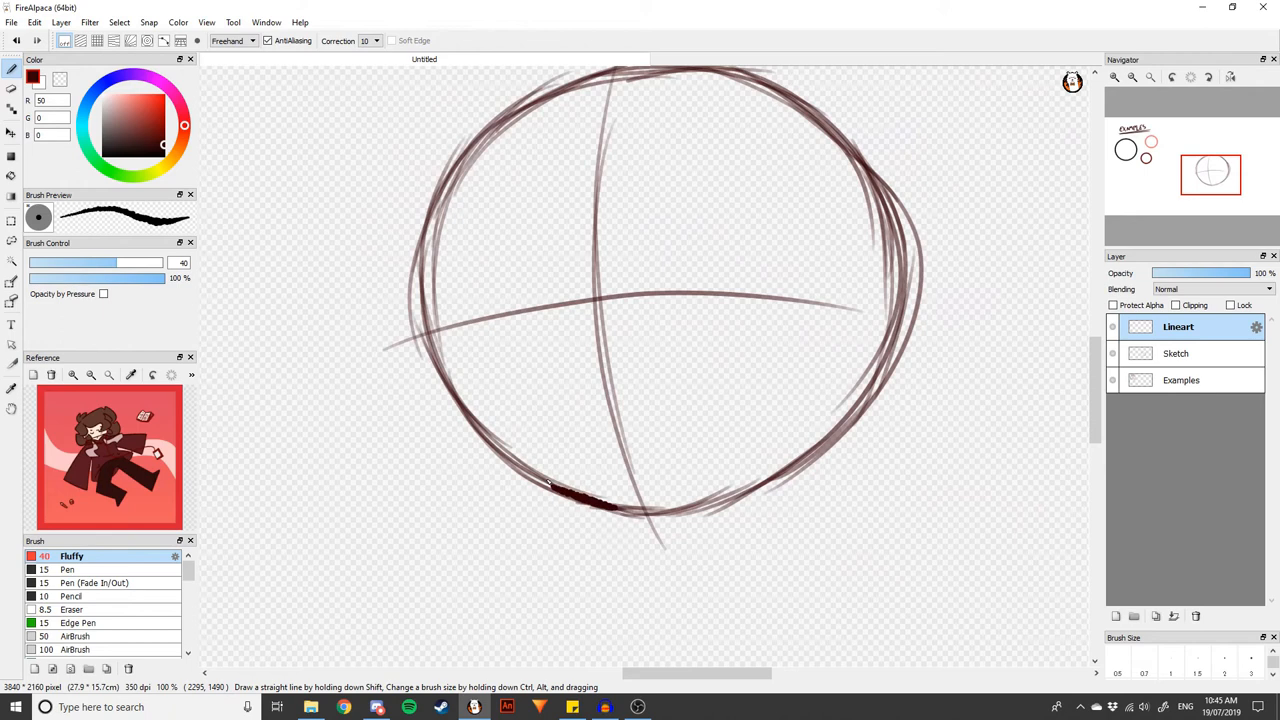
left_click_drag(430, 310, 600, 500)
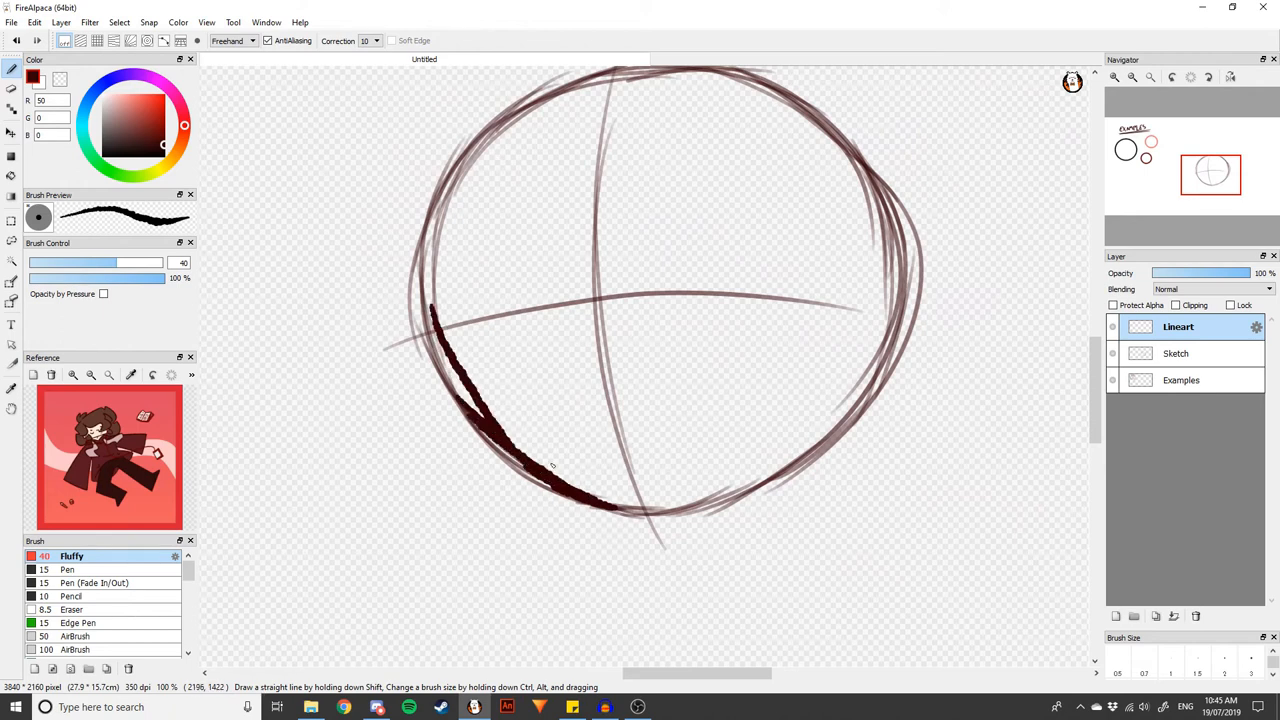
left_click_drag(430, 310, 644, 510)
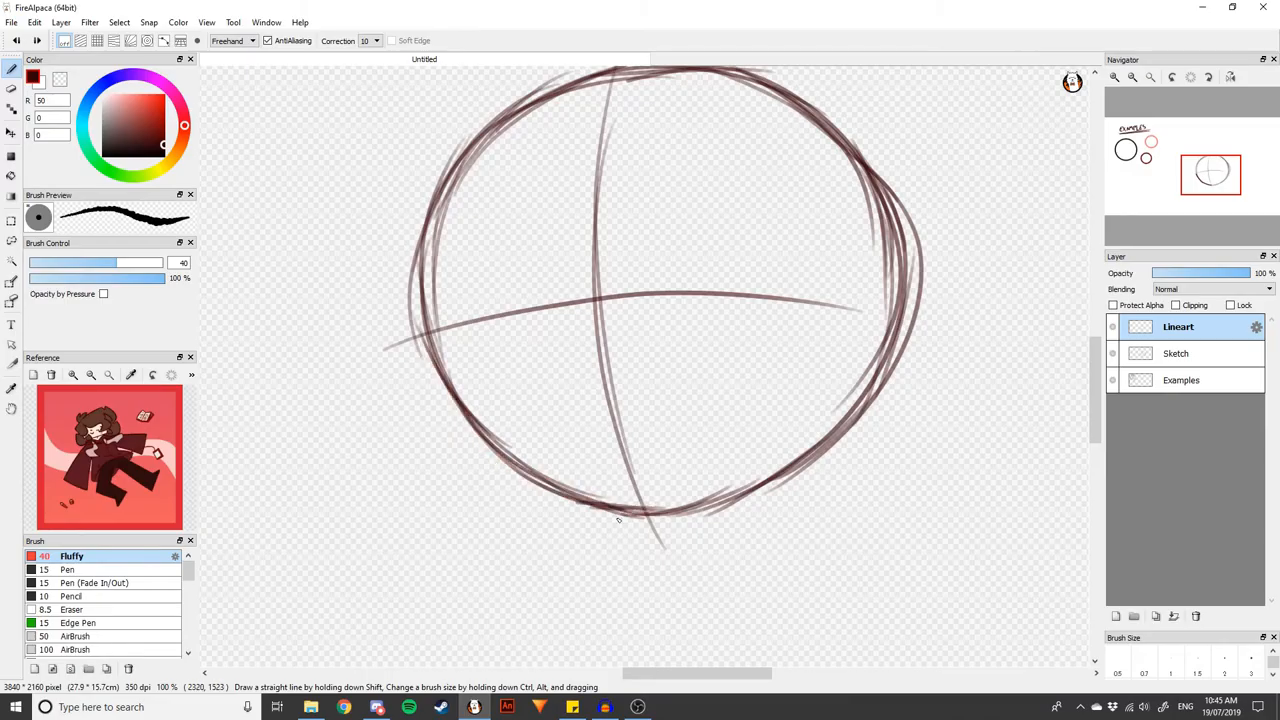
- Ink further trial strokes along the circle's bottom edge
left_click_drag(584, 504, 656, 508)
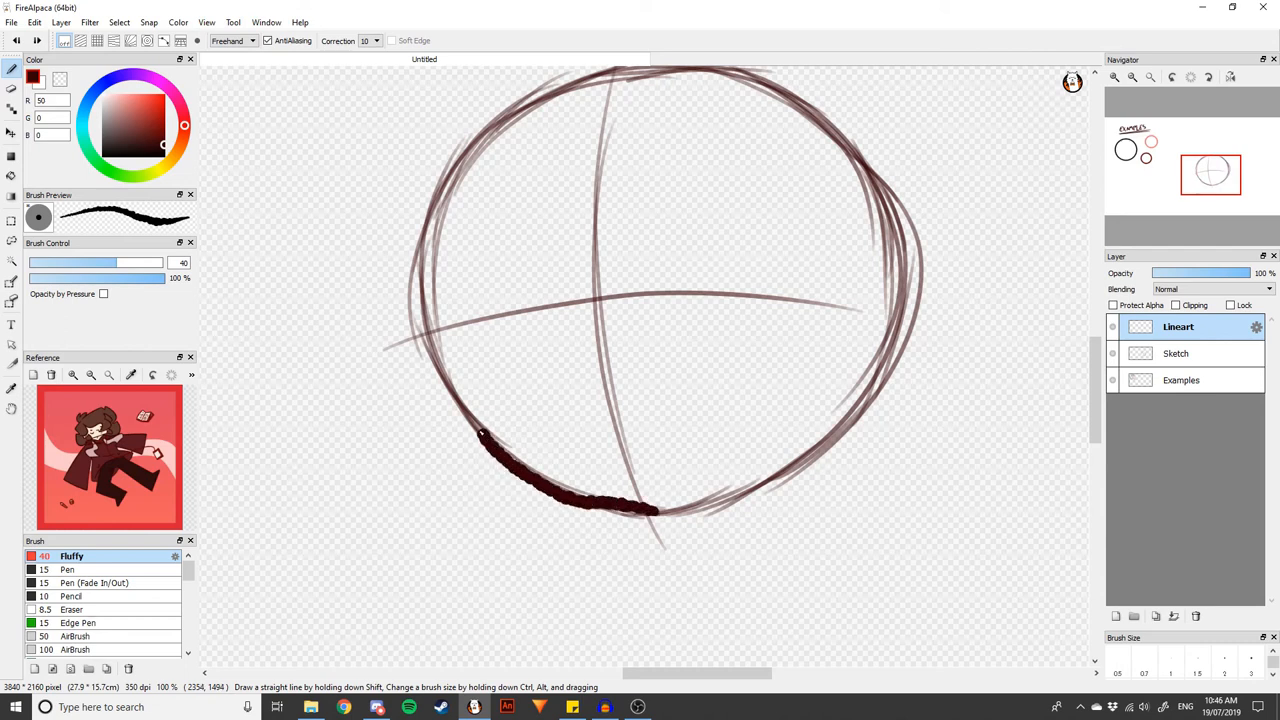
left_click_drag(480, 440, 460, 356)
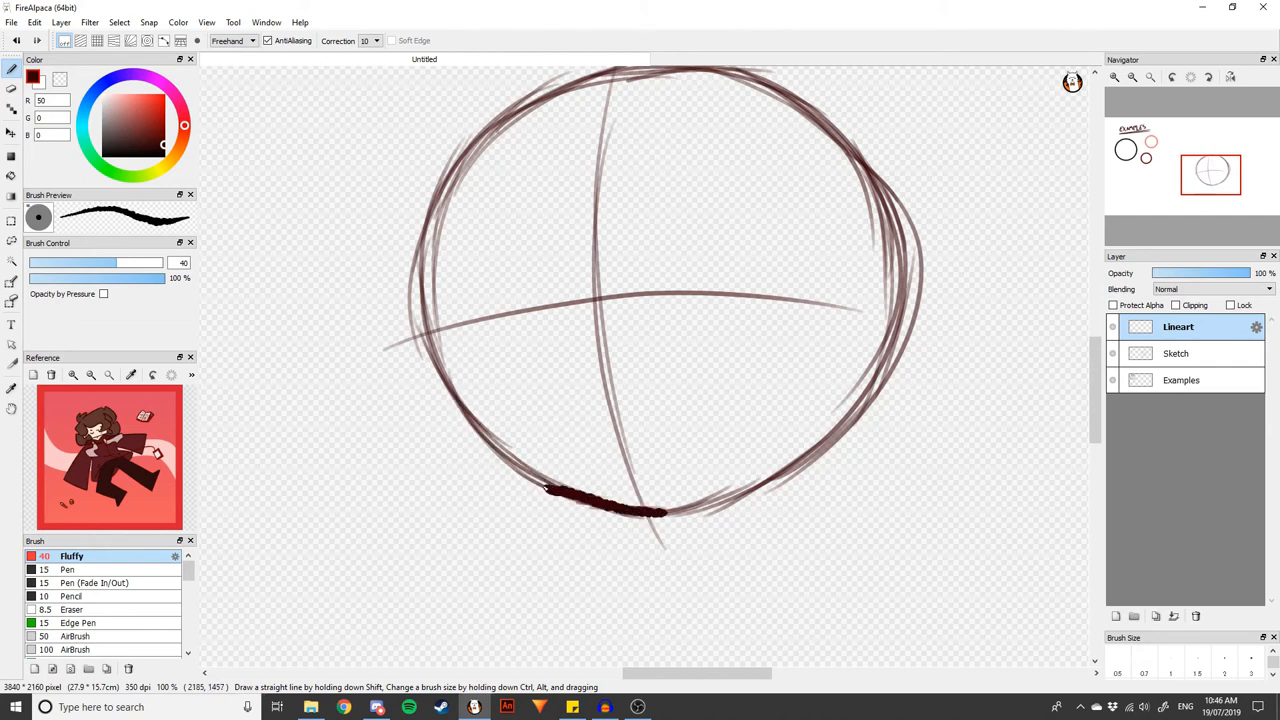
left_click_drag(424, 376, 670, 516)
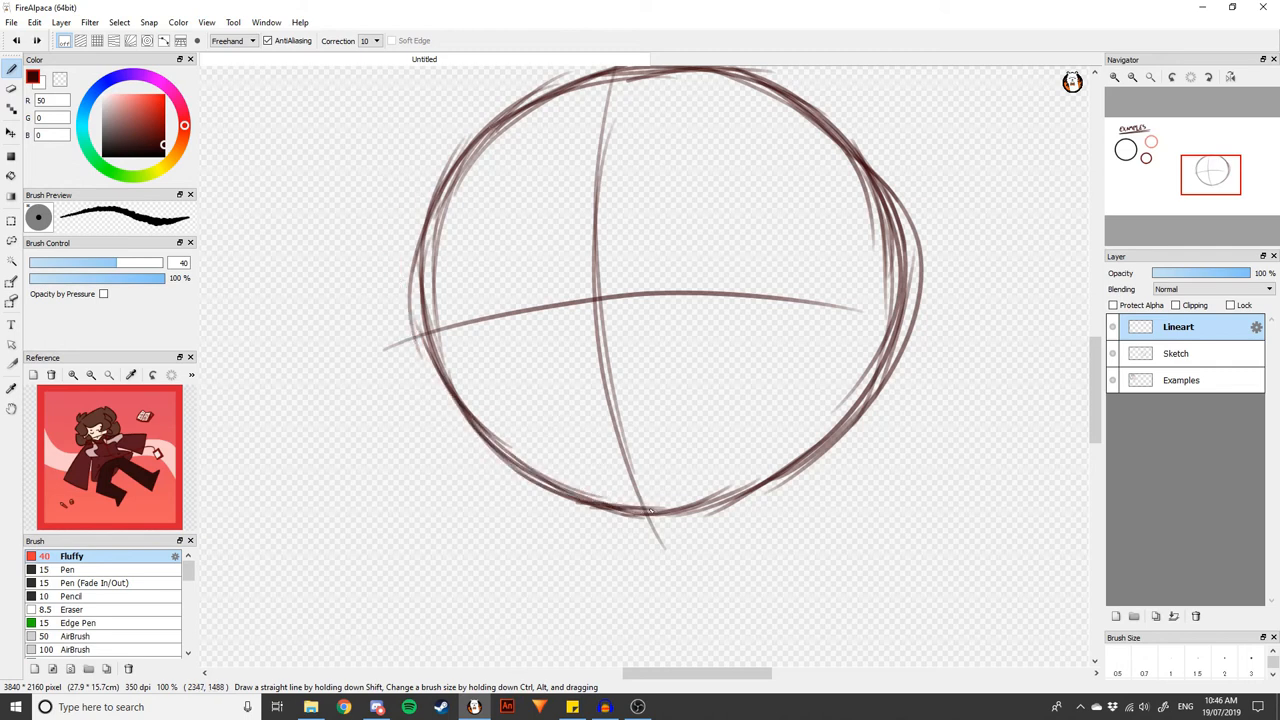
left_click_drag(510, 458, 644, 510)
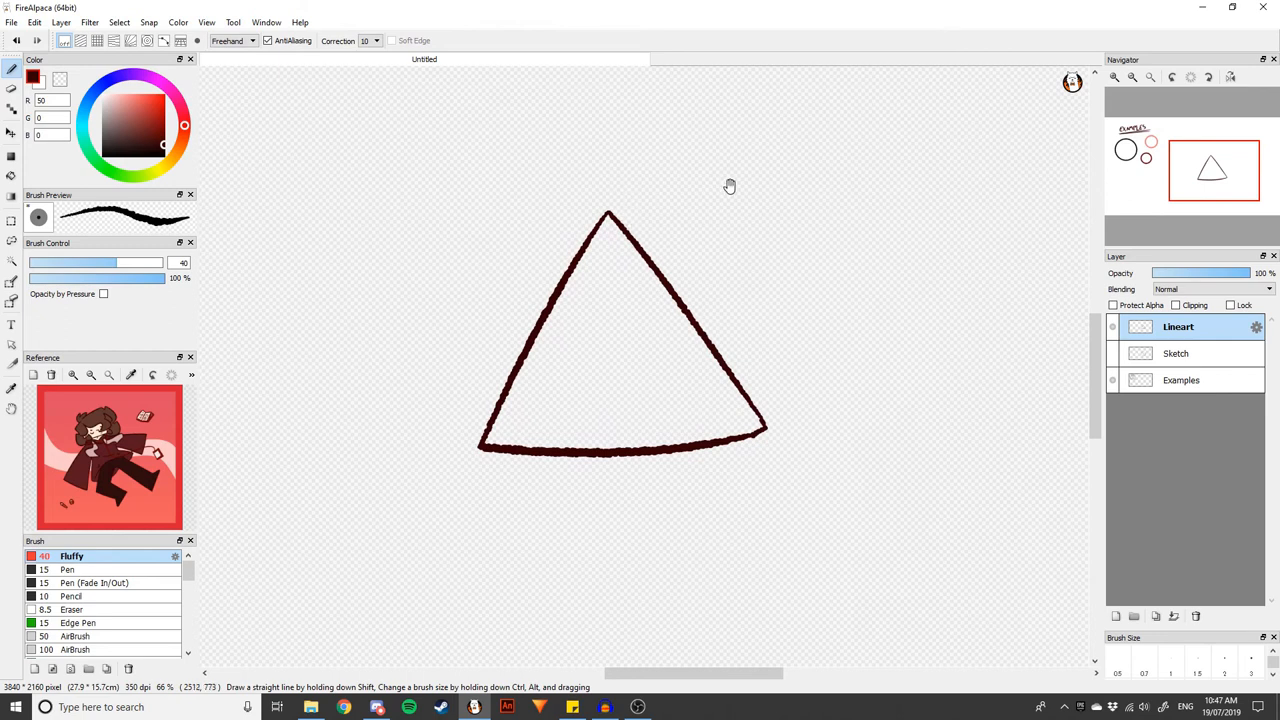
- Zoom in and centre the dark triangle outline in view
left_click_drag(730, 186, 770, 250)
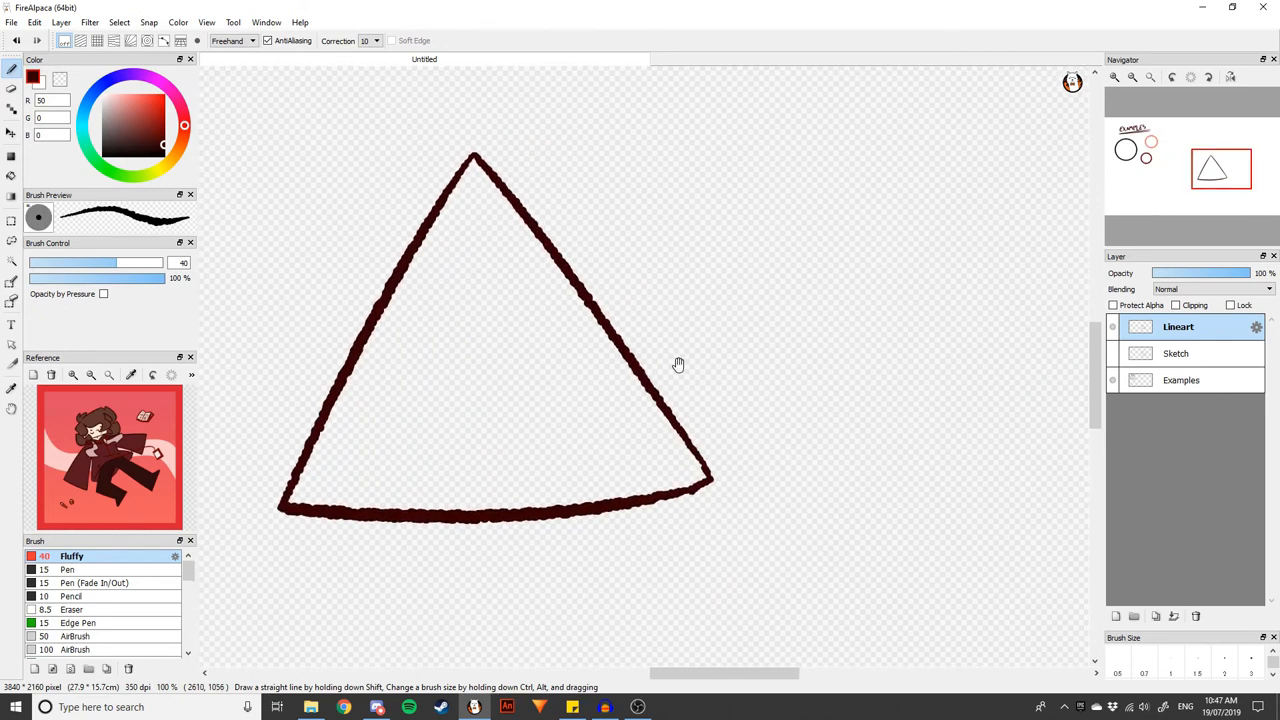
left_click_drag(678, 364, 632, 452)
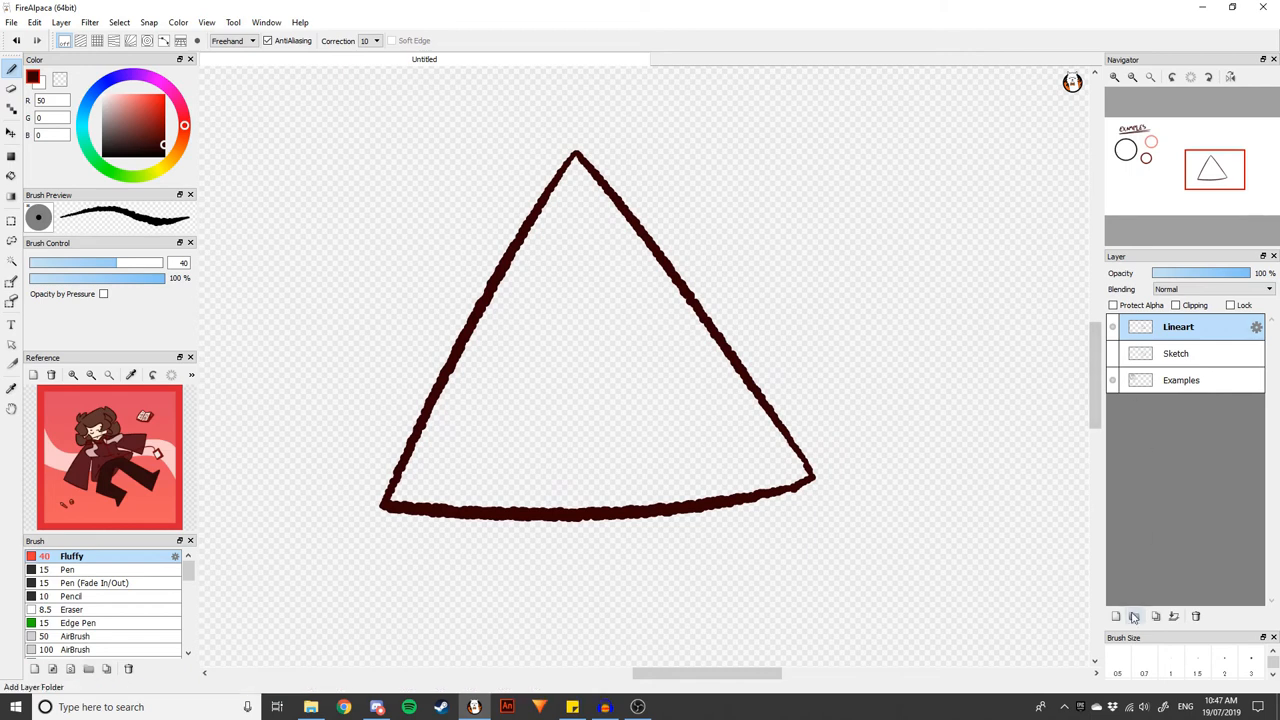
- Add Layer4 under Lineart and bucket-fill the triangle interior with salmon pink
left_click(1134, 616)
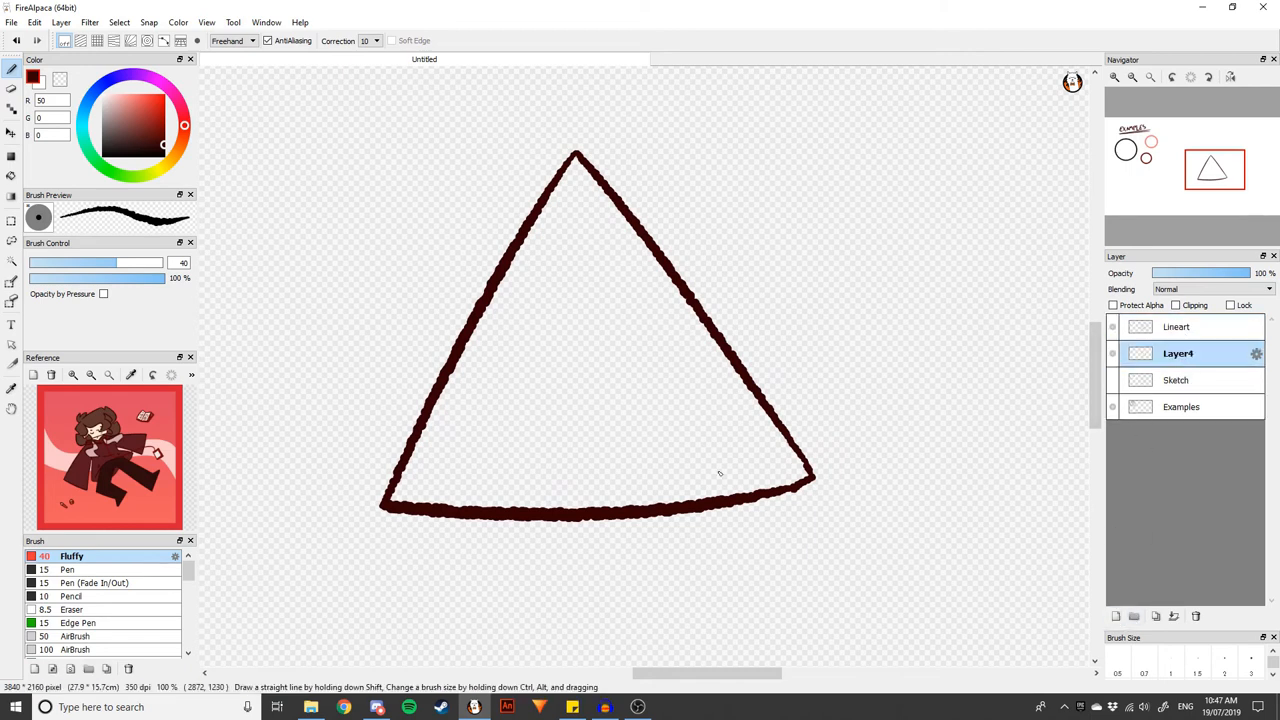
left_click(132, 92)
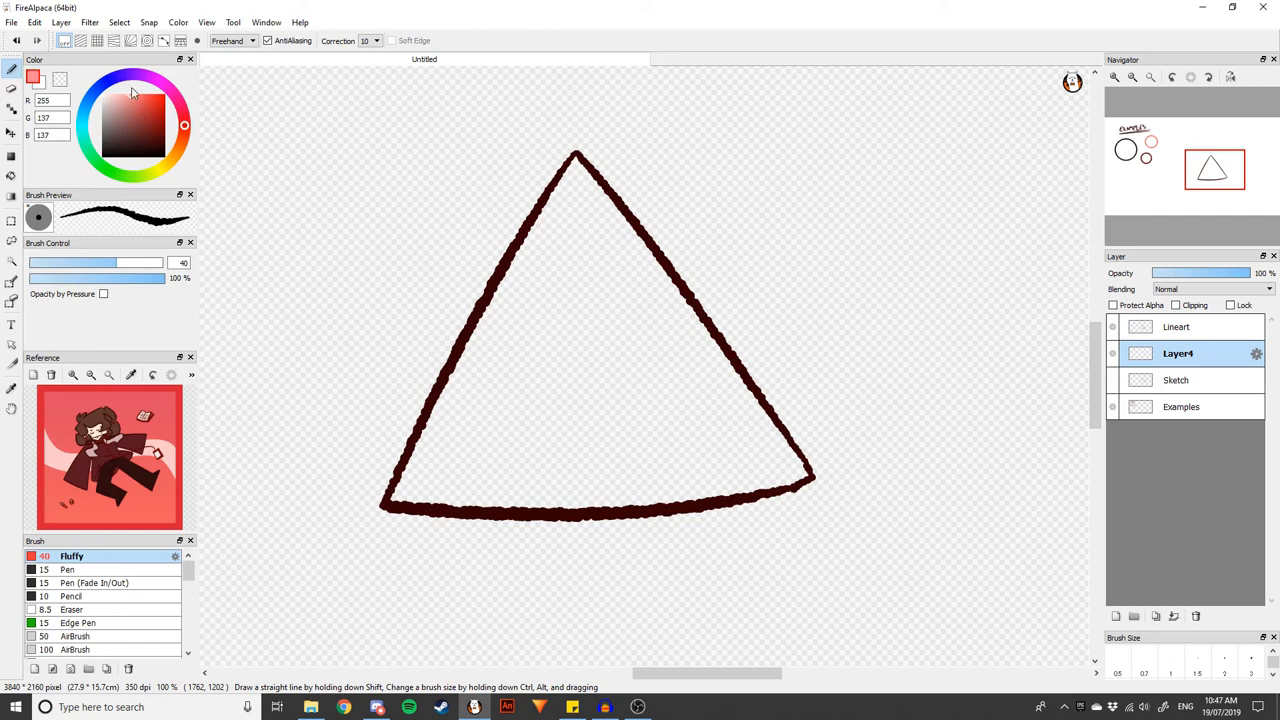
left_click(12, 176)
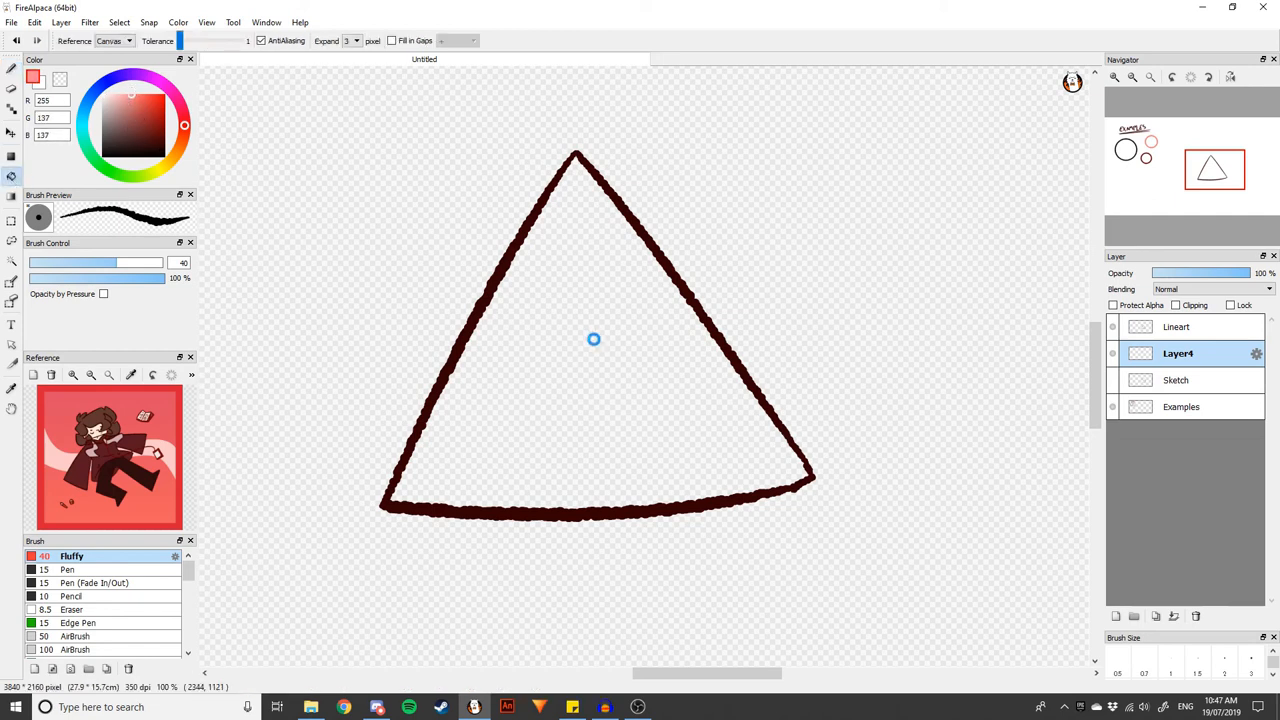
left_click(594, 340)
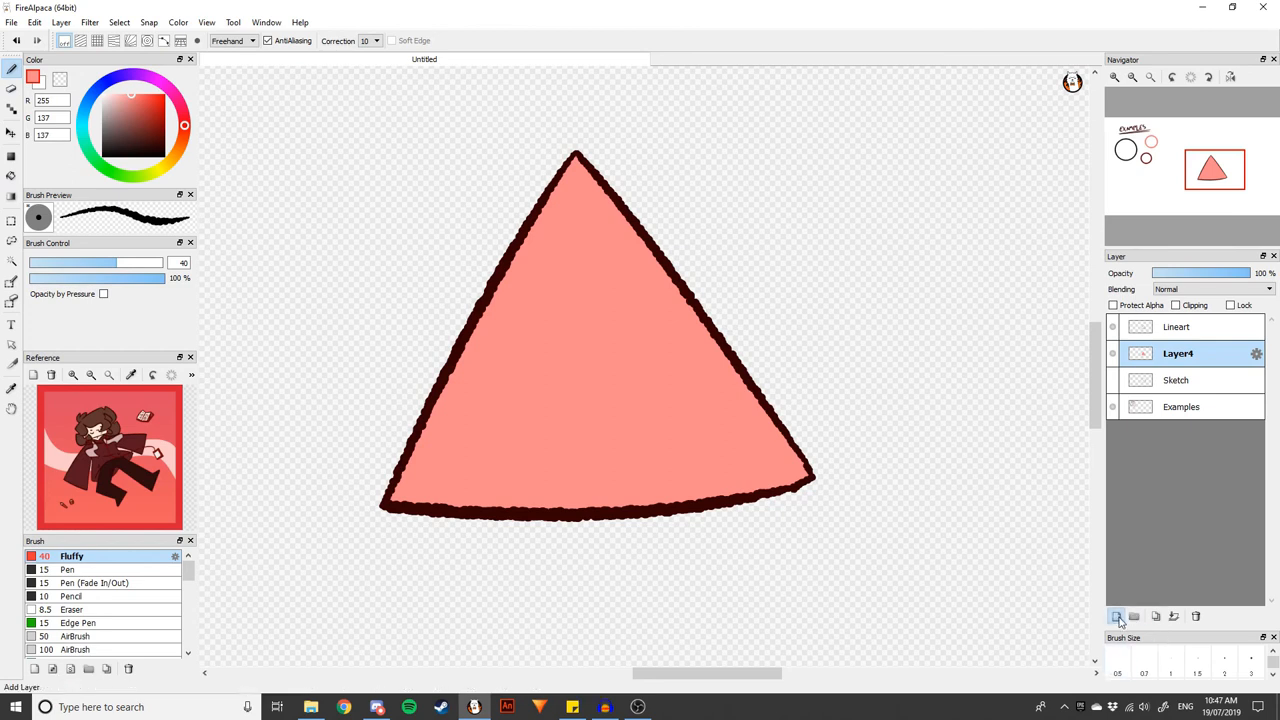
- Add clipped Layer5 on Multiply, draw a hot-pink shading stroke down the triangle, and lower opacity to about 46%
left_click(1116, 616)
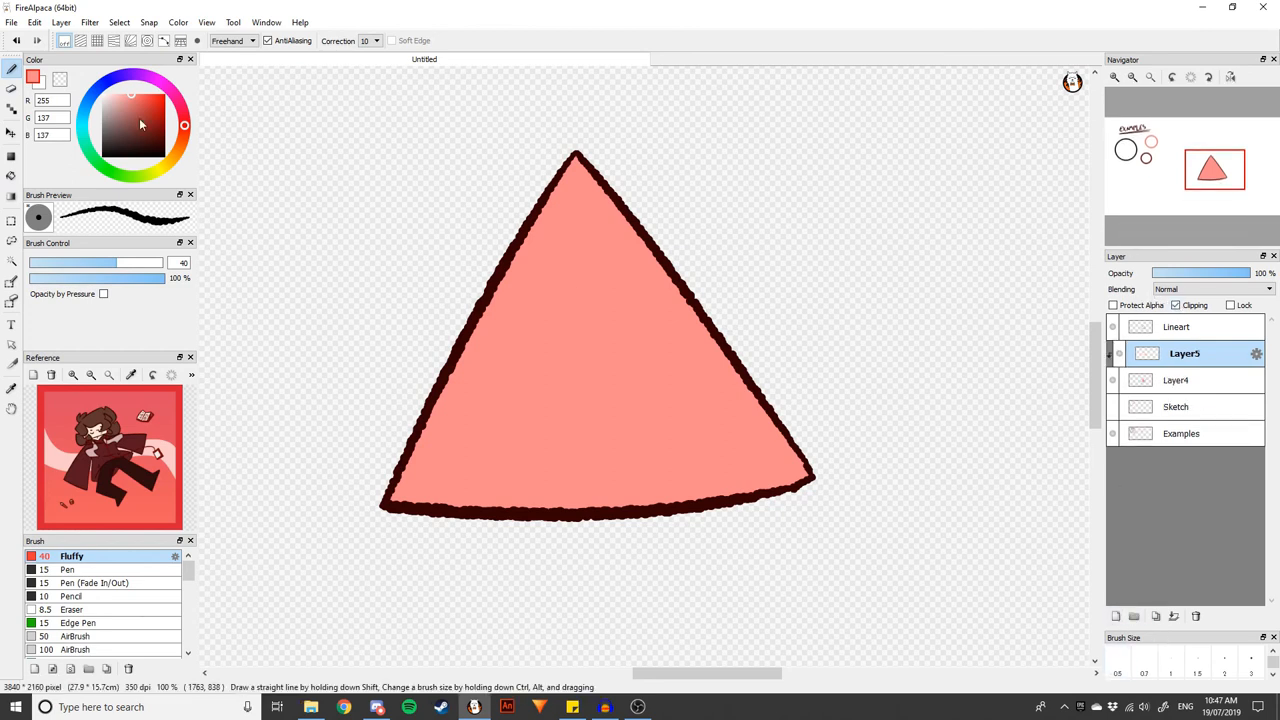
left_click(166, 88)
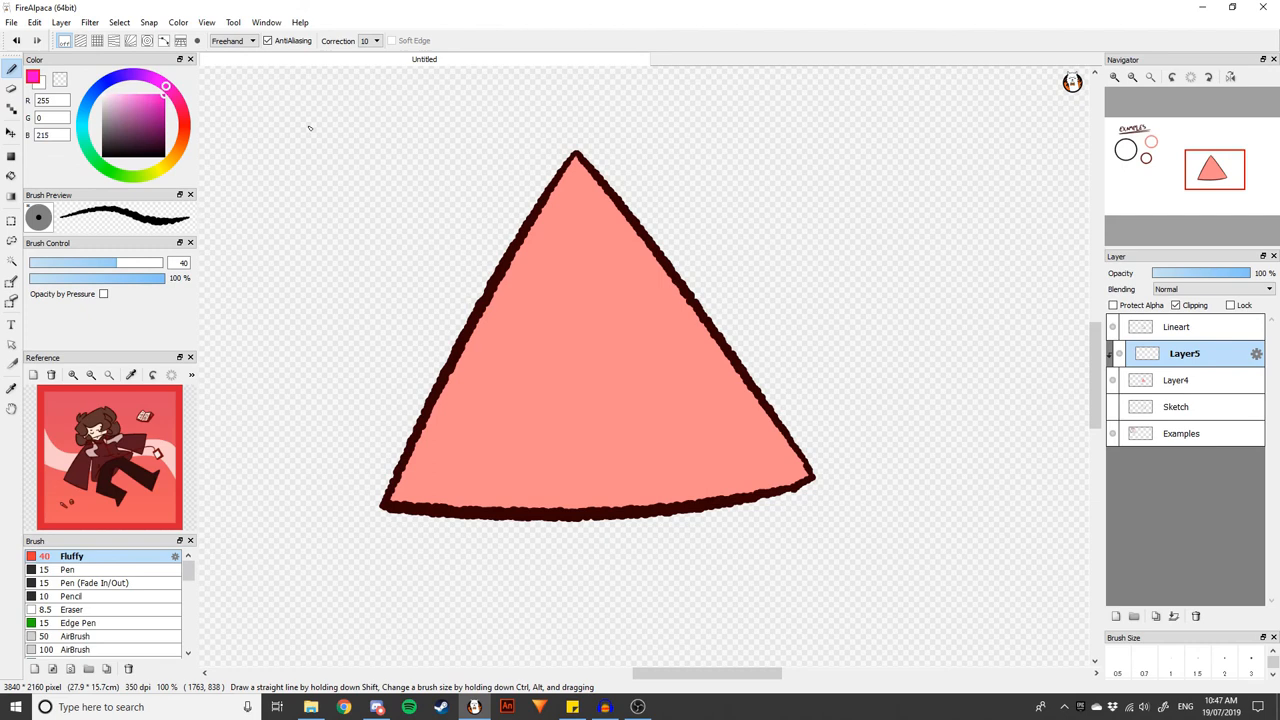
left_click(1210, 288)
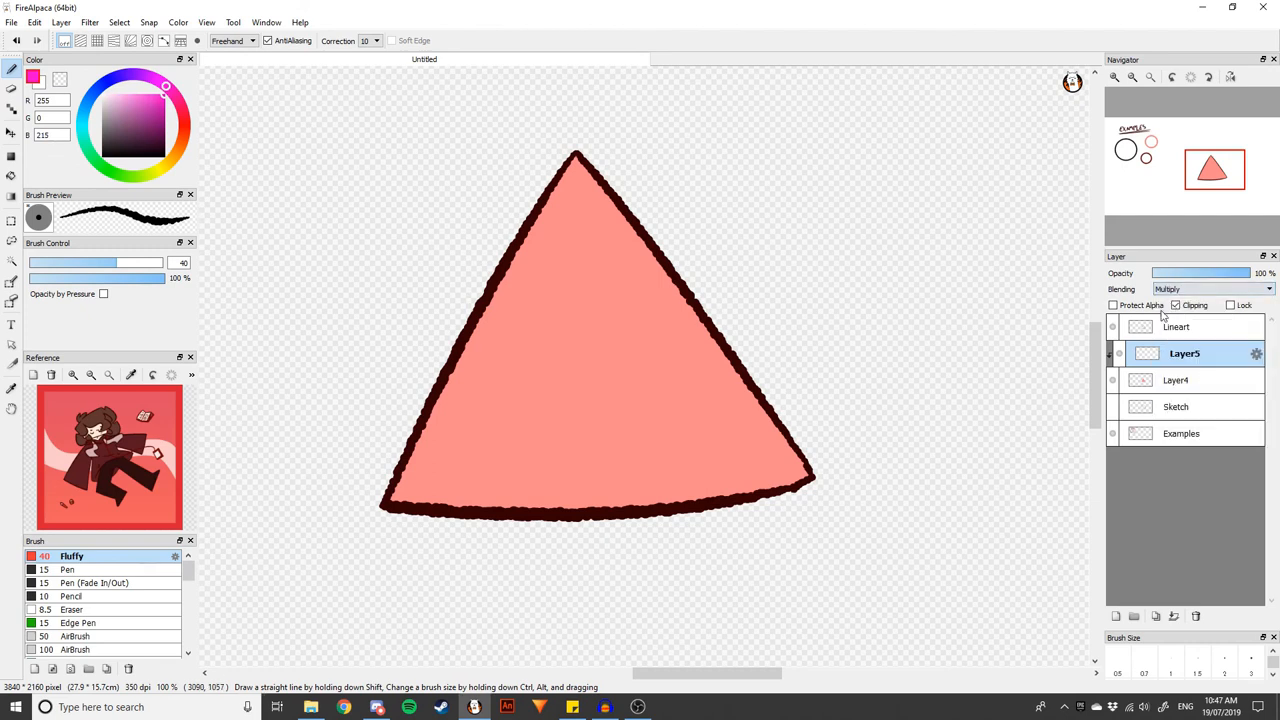
left_click_drag(570, 160, 540, 516)
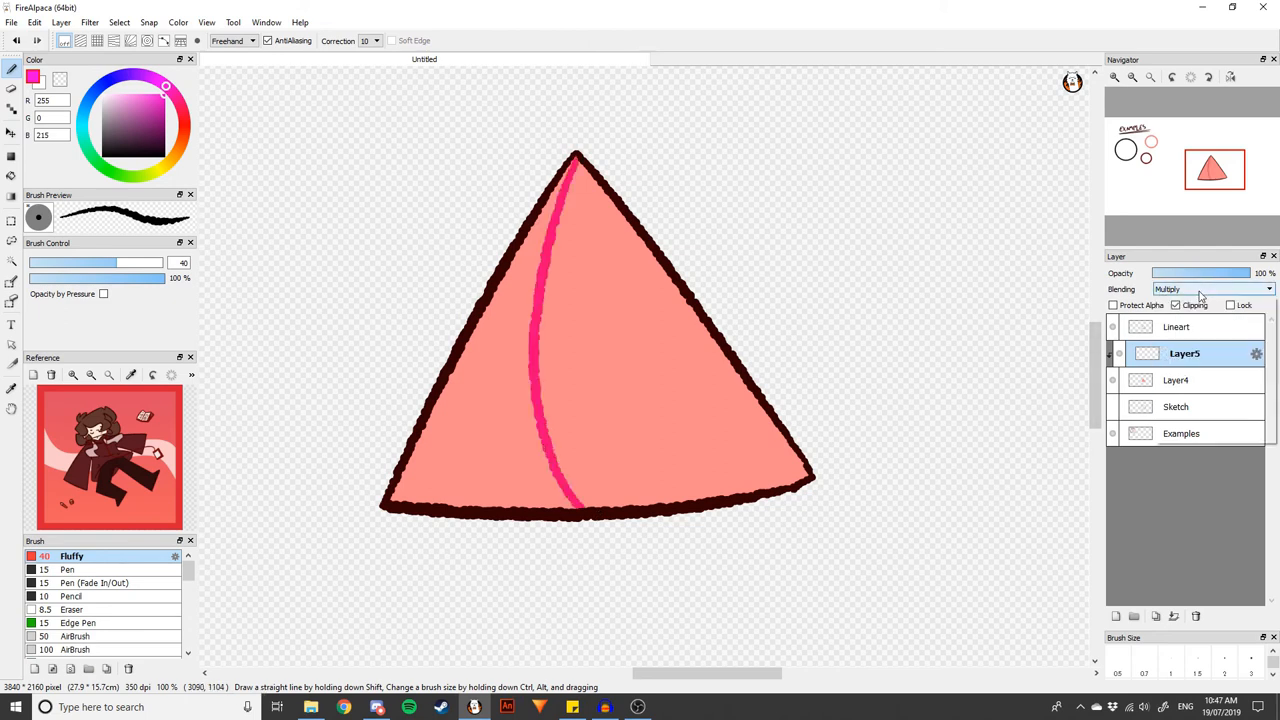
left_click_drag(1230, 272, 1180, 272)
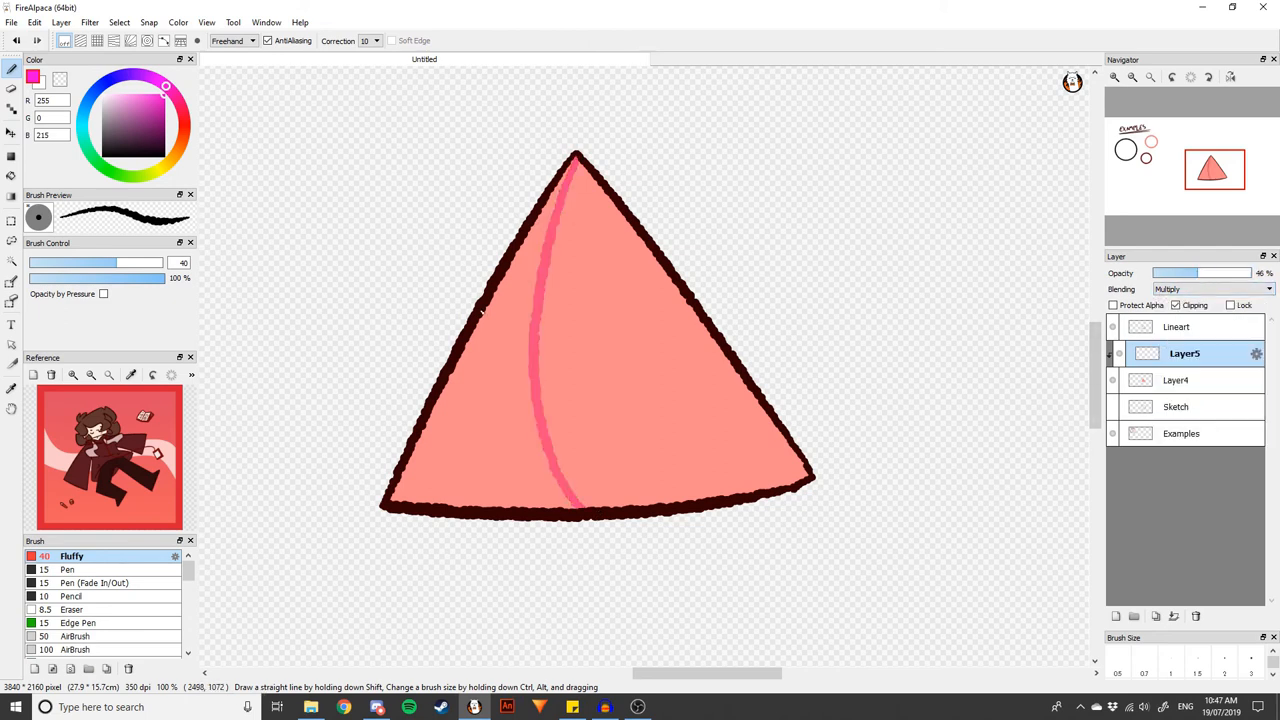